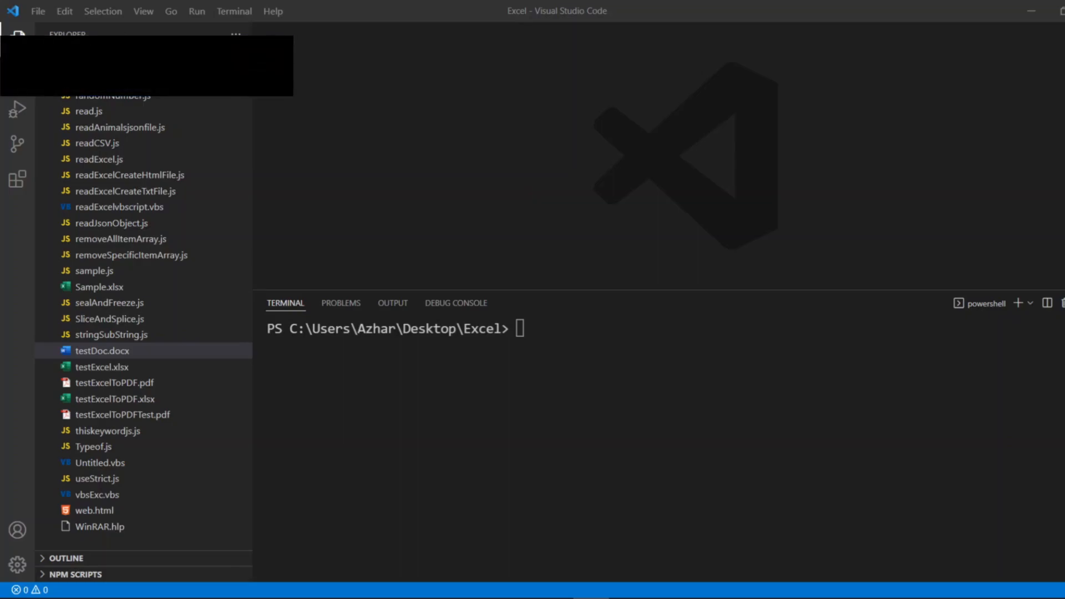
mouse_move(237, 151)
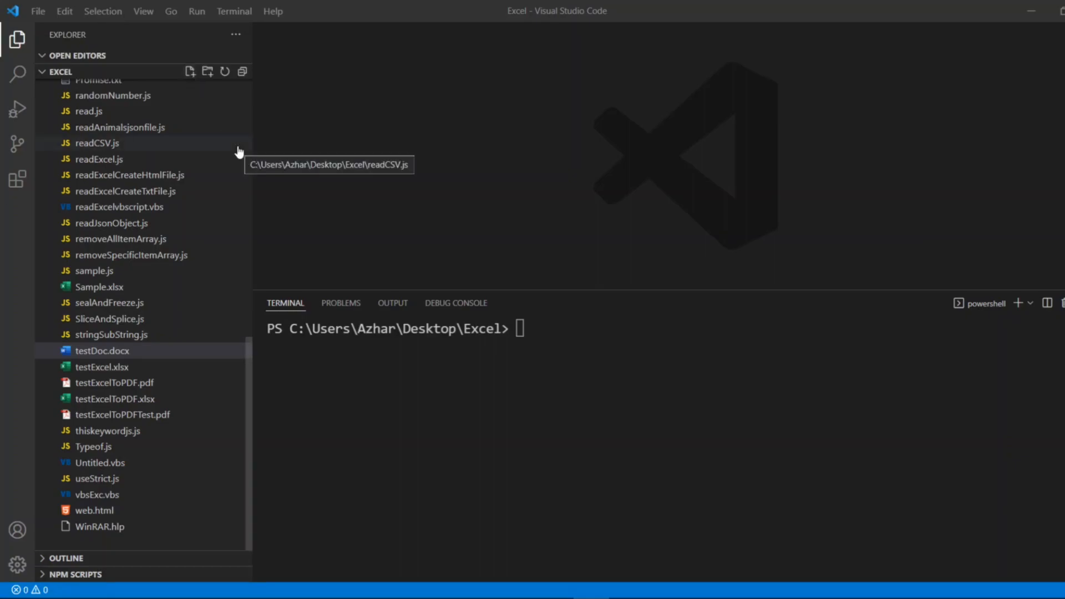
Step: Add a new file named shiftAndUnshift.js to the Excel folder
scroll("up", 3)
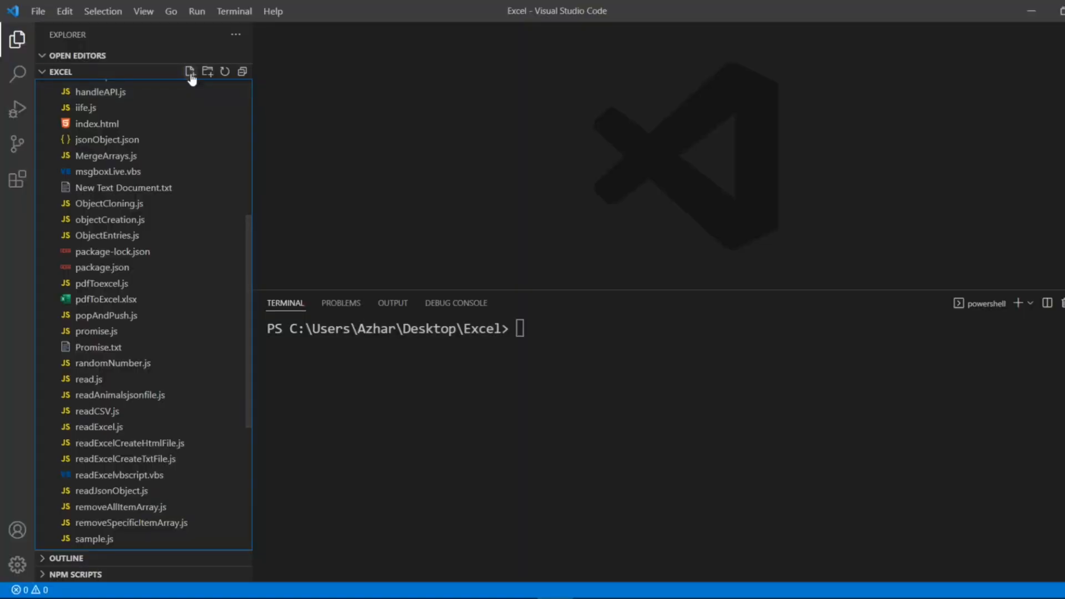
left_click(190, 71)
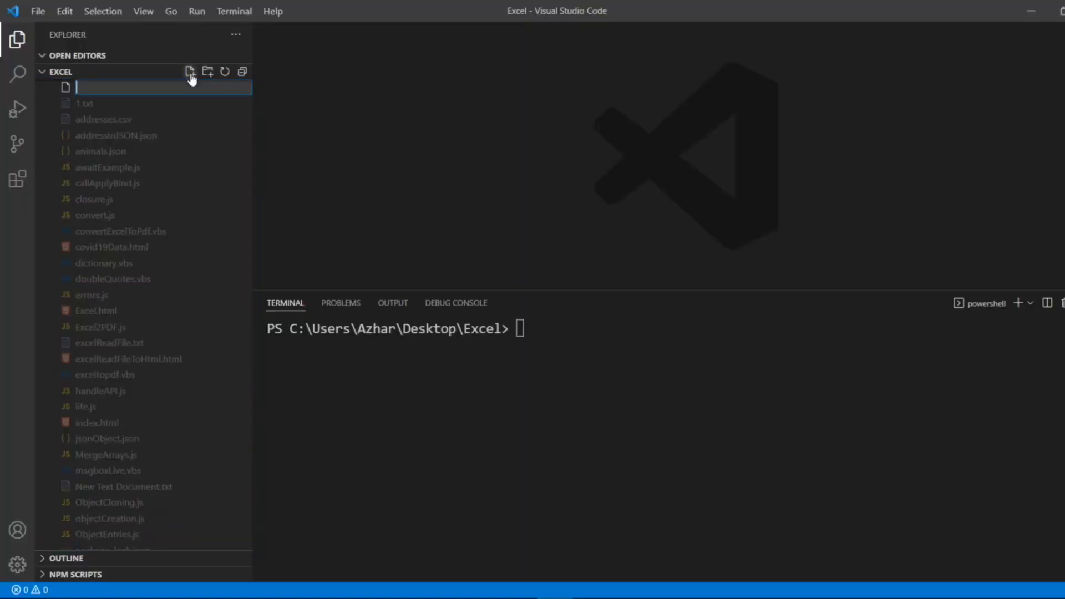
type("shiftAndUnshift")
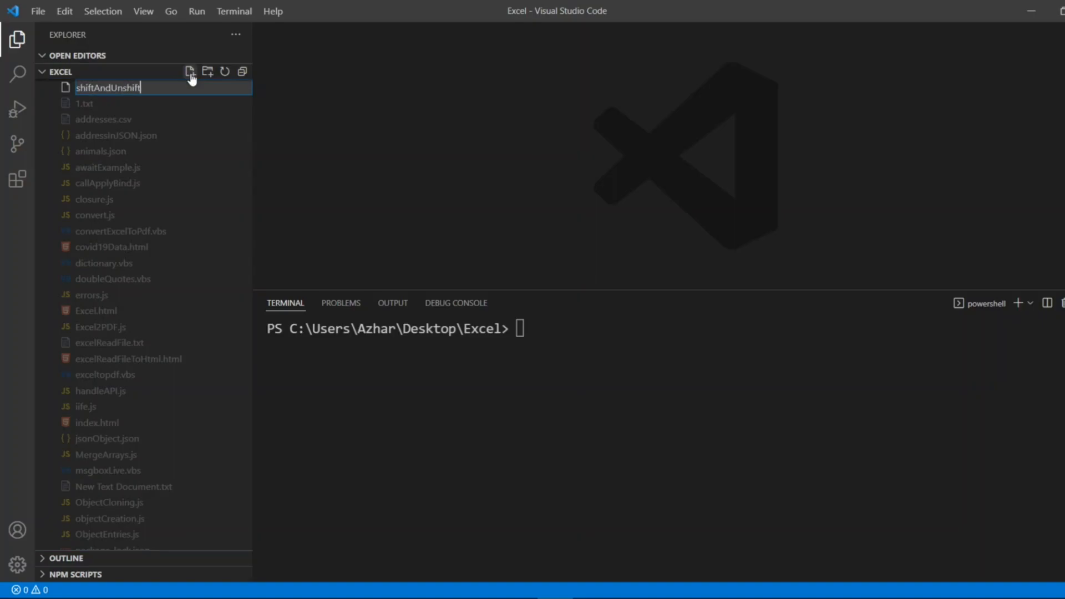
key("Return")
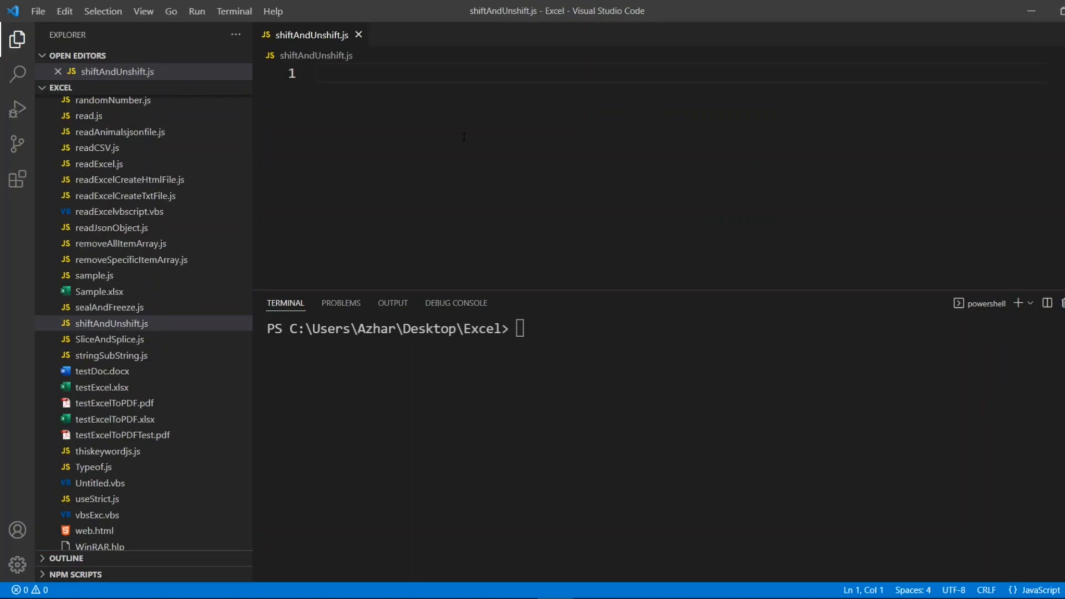
Step: Write var a = ["A","B","C"] followed by console.log(a) in shiftAndUnshift.js
type("var a = [")
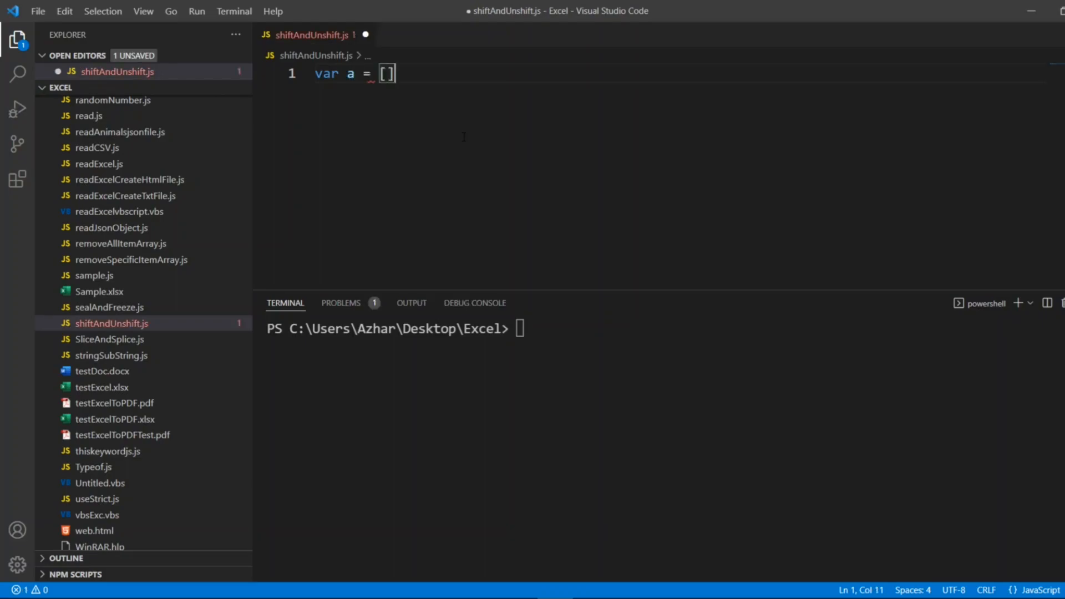
type("\"A\"")
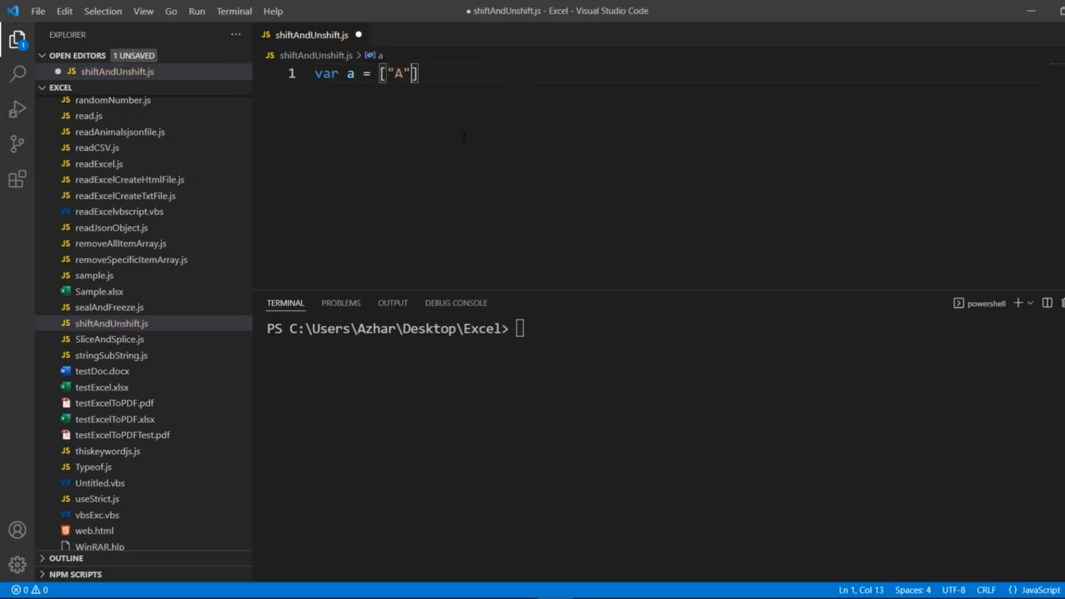
type(",\"B\",\"C")
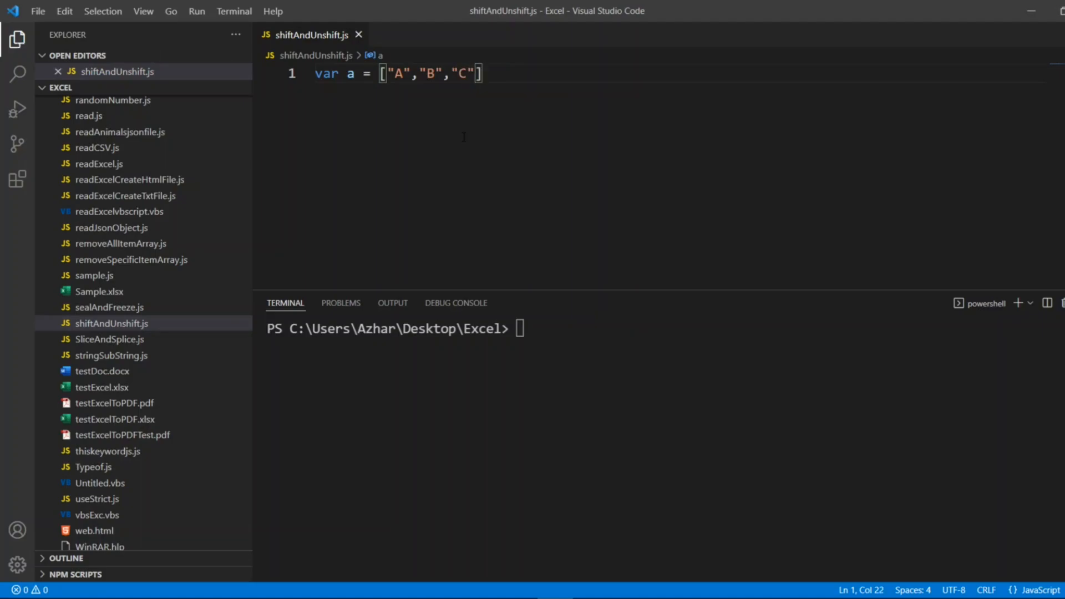
type("co")
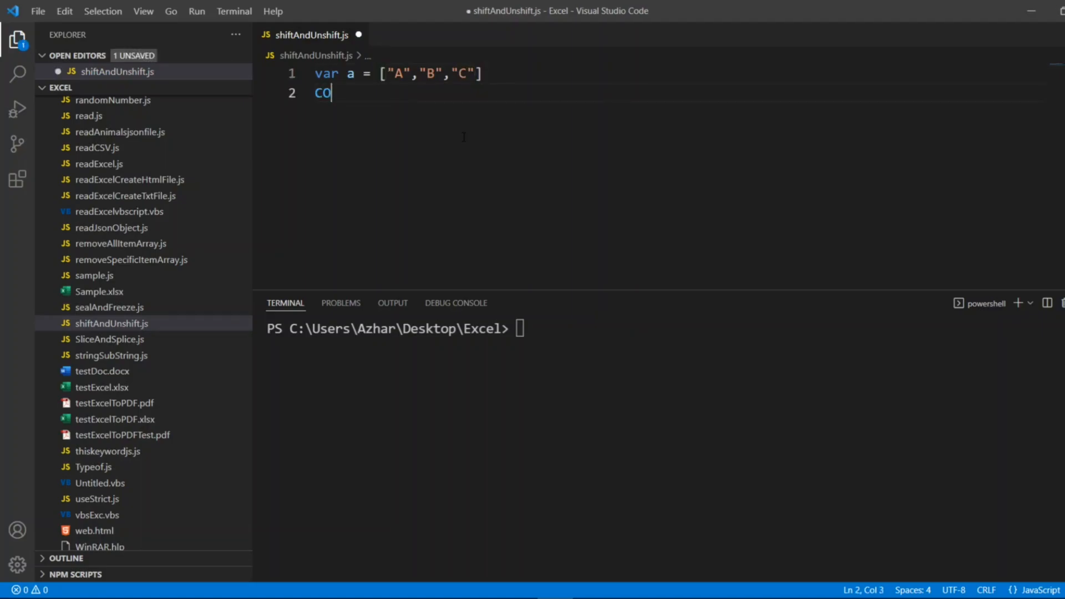
key("Backspace")
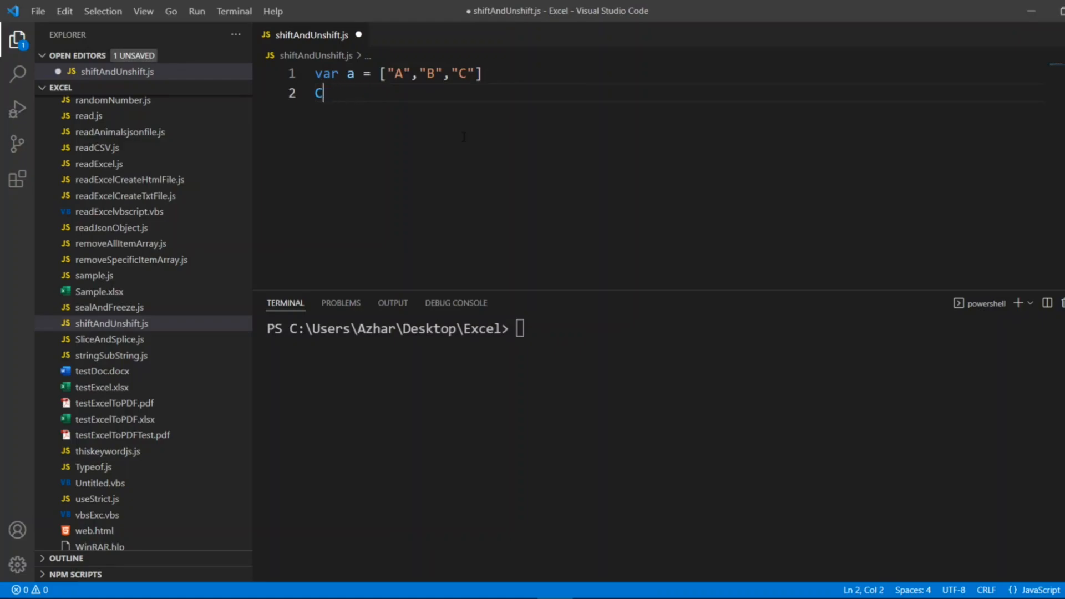
type("onsol")
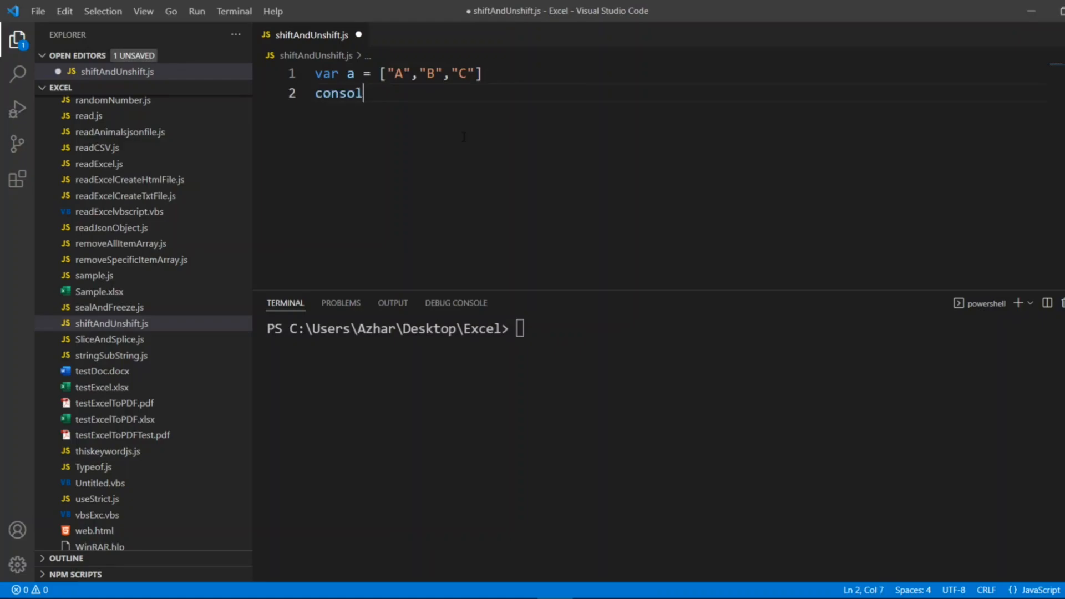
type("e.log()")
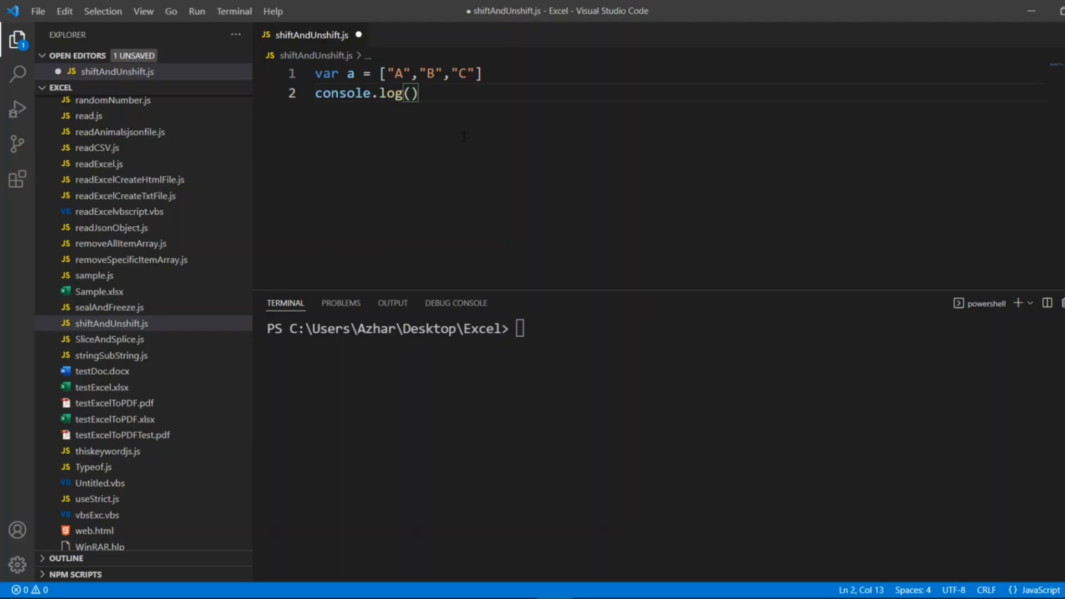
type("a")
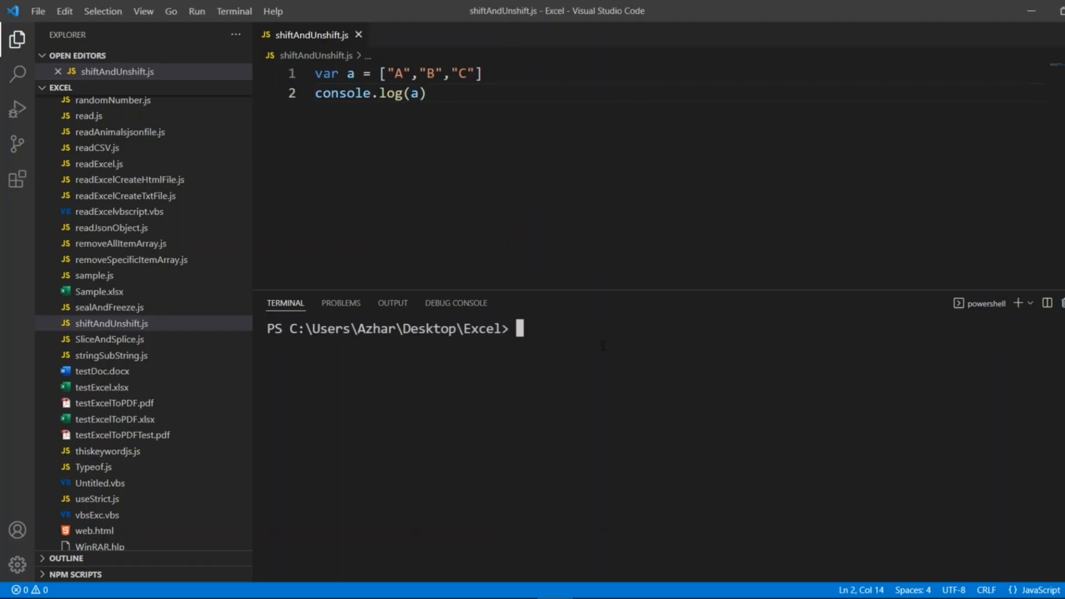
Step: Run node shiftAndUnshift.js in the PowerShell terminal, printing [ 'A', 'B', 'C' ]
type("nod")
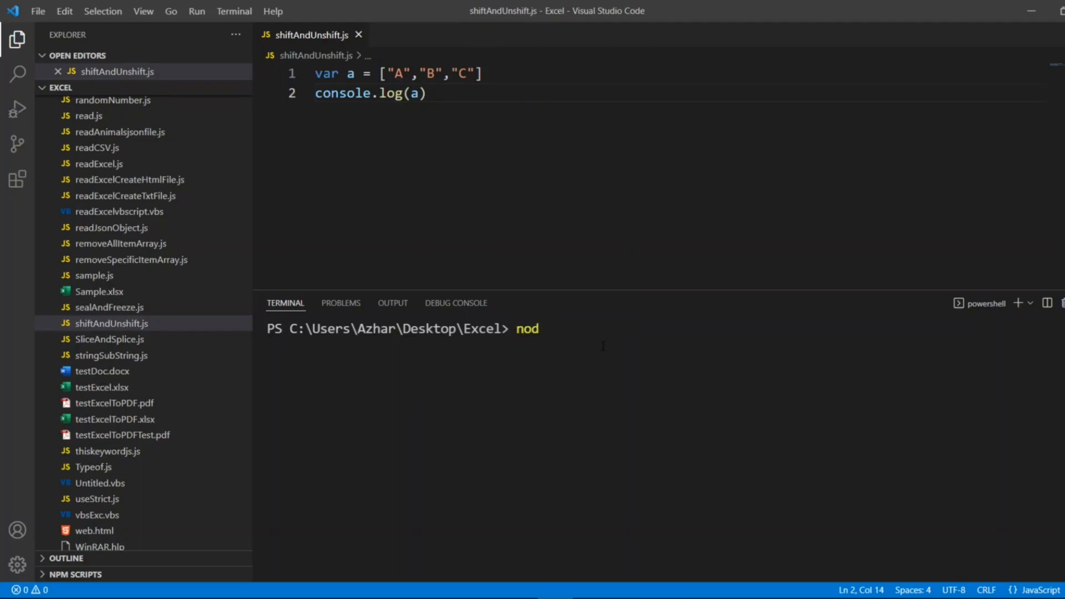
type("e shift")
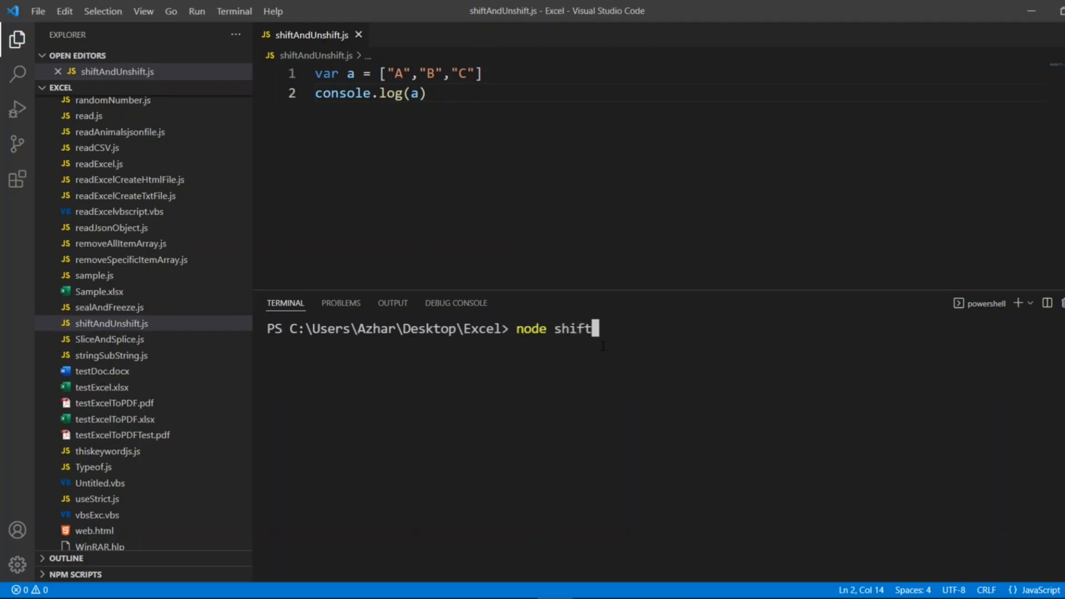
type("AndU")
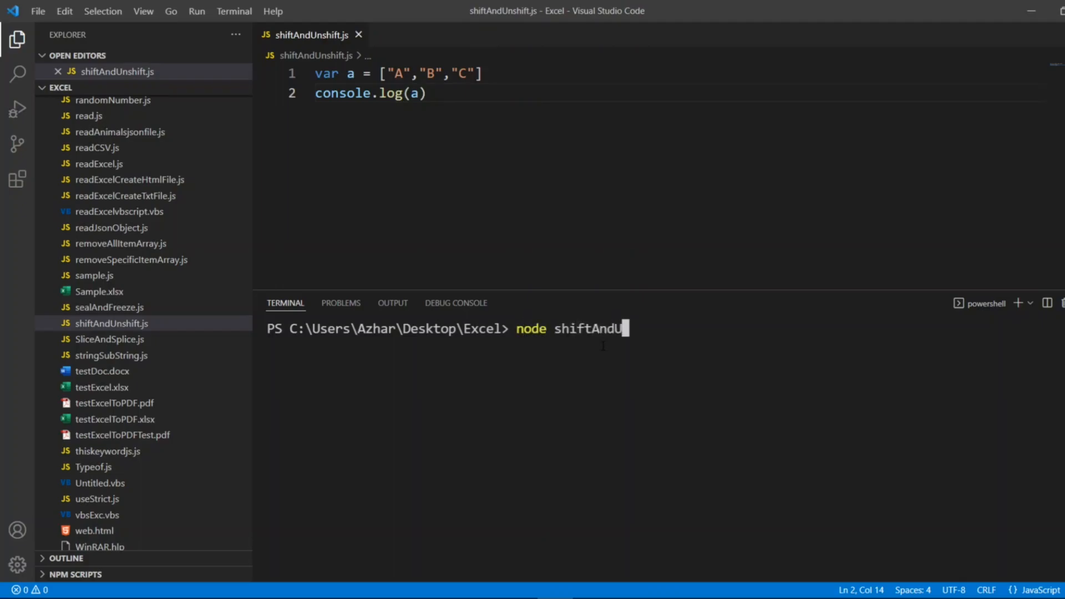
type("nshift")
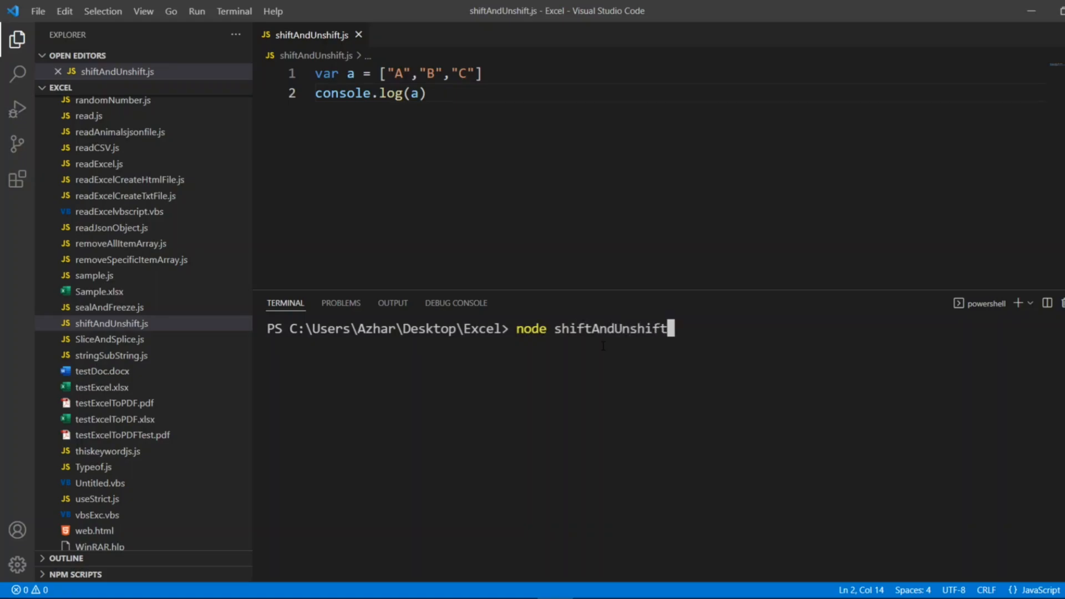
key("Return")
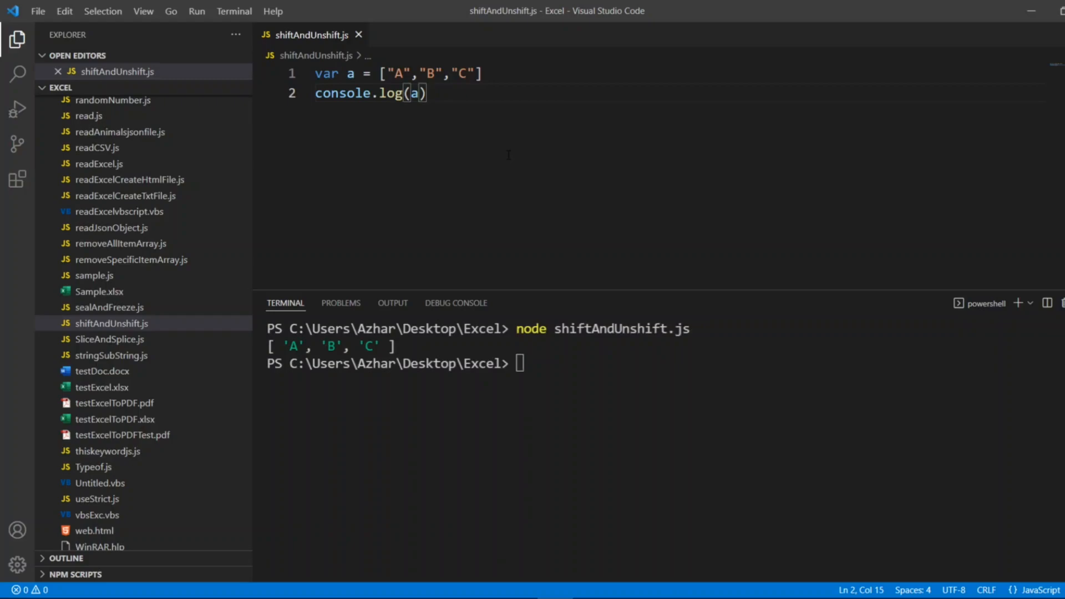
key("Return")
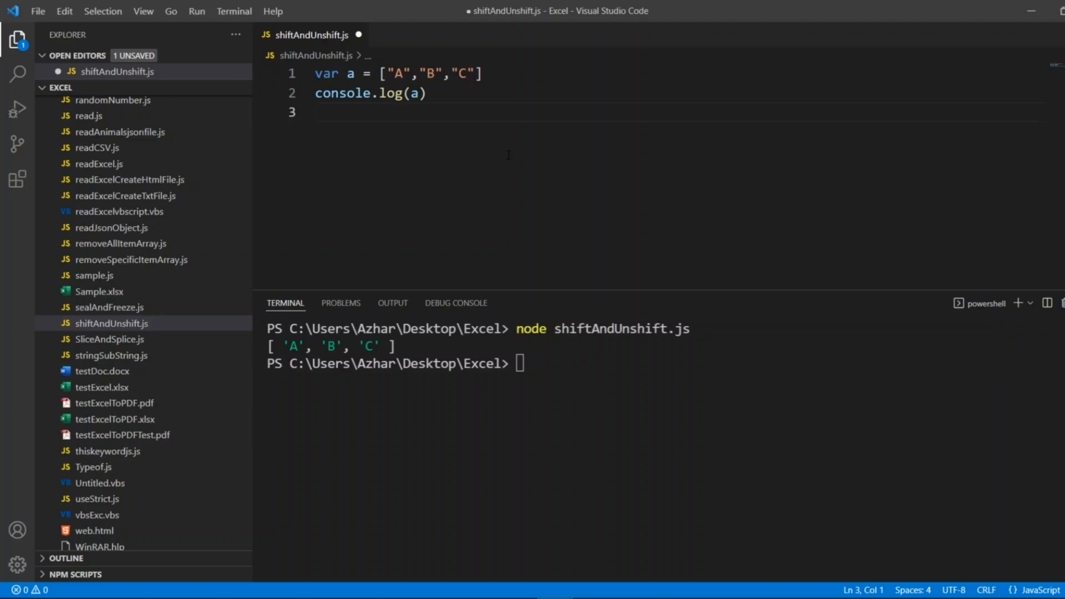
Step: Add a.shift() on line 3 and console.log(a) on line 4
type("a")
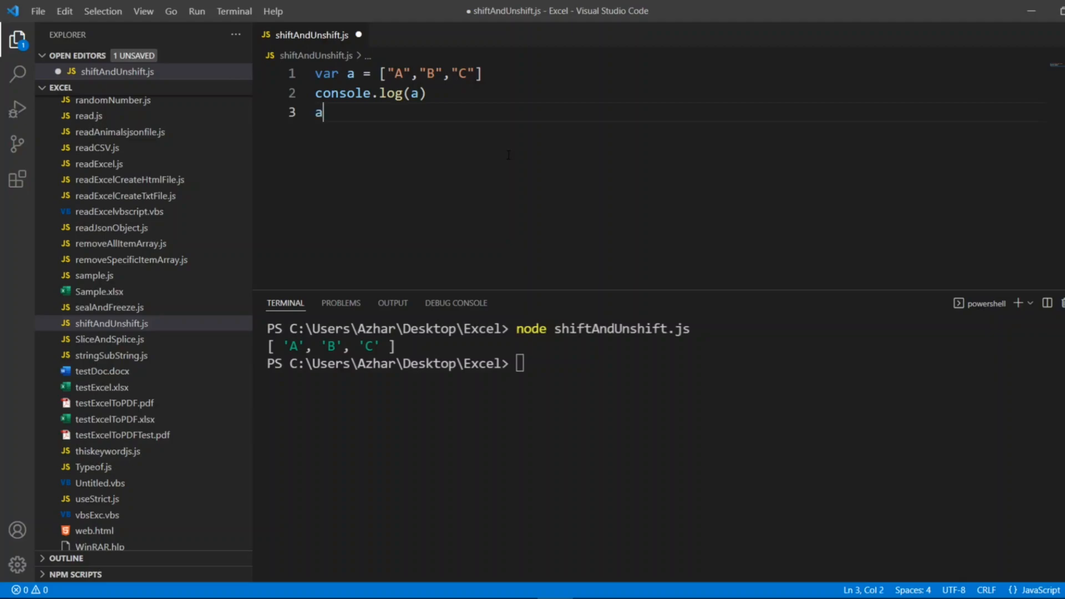
type(".shift(")
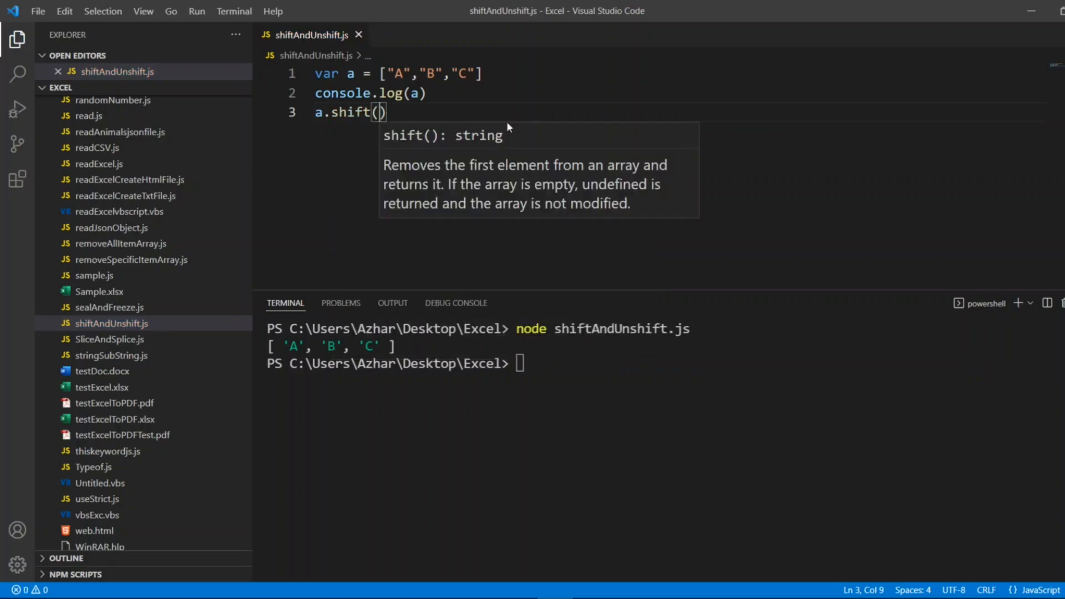
left_click(427, 94)
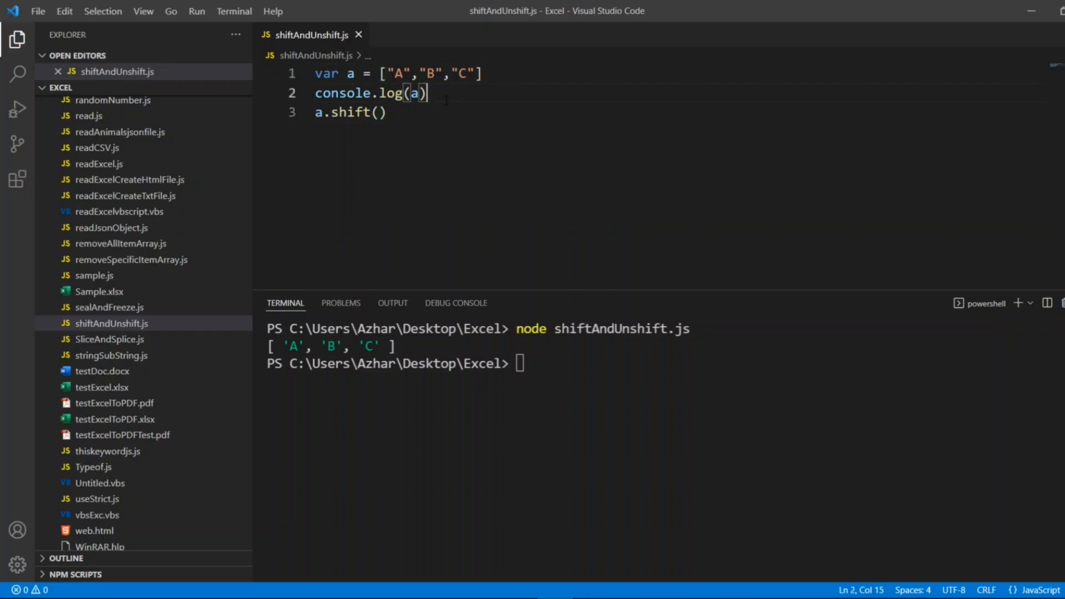
left_click(380, 112)
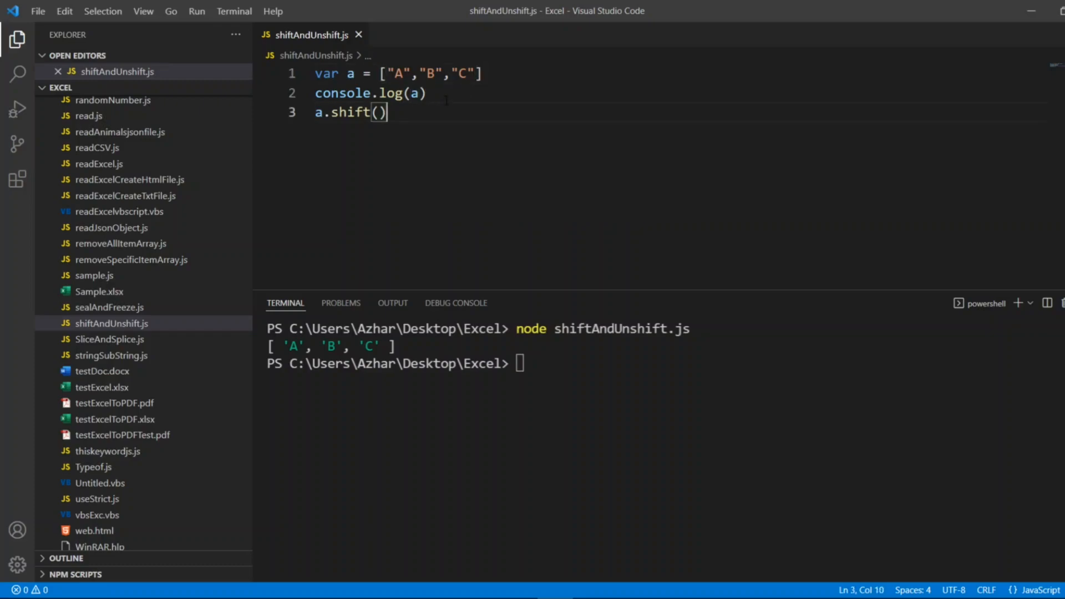
left_click(422, 93)
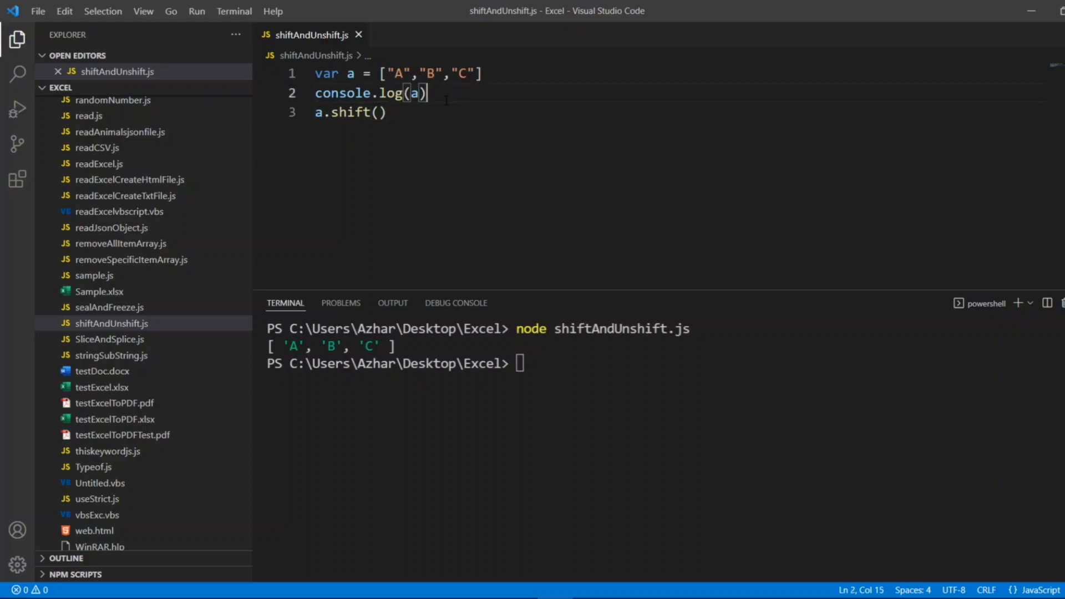
left_click(378, 112)
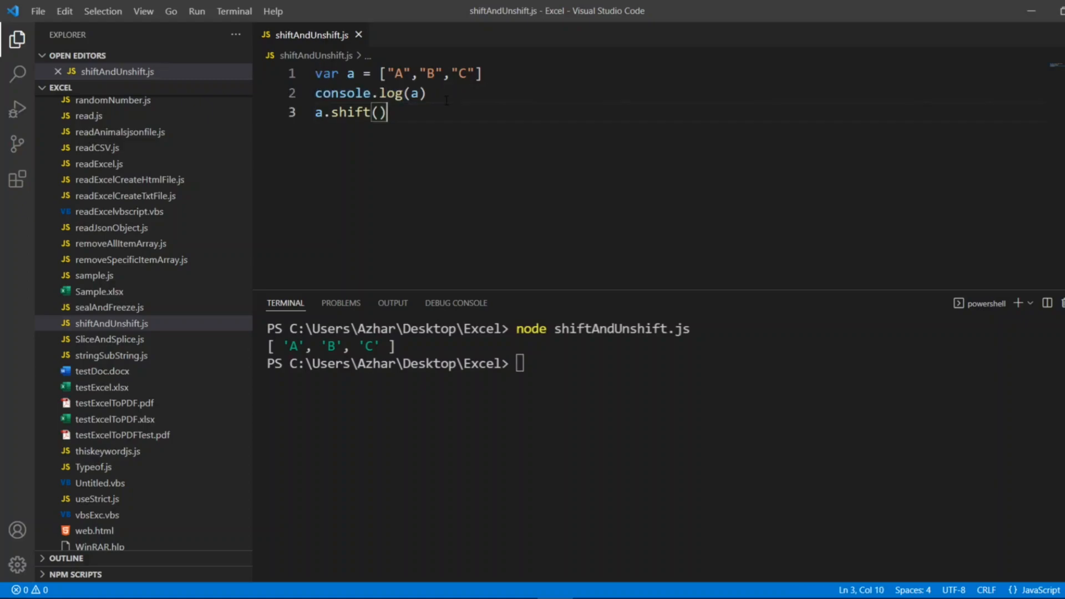
type("console.log(a)")
left_click(661, 364)
type("node shiftAndUnshift.js")
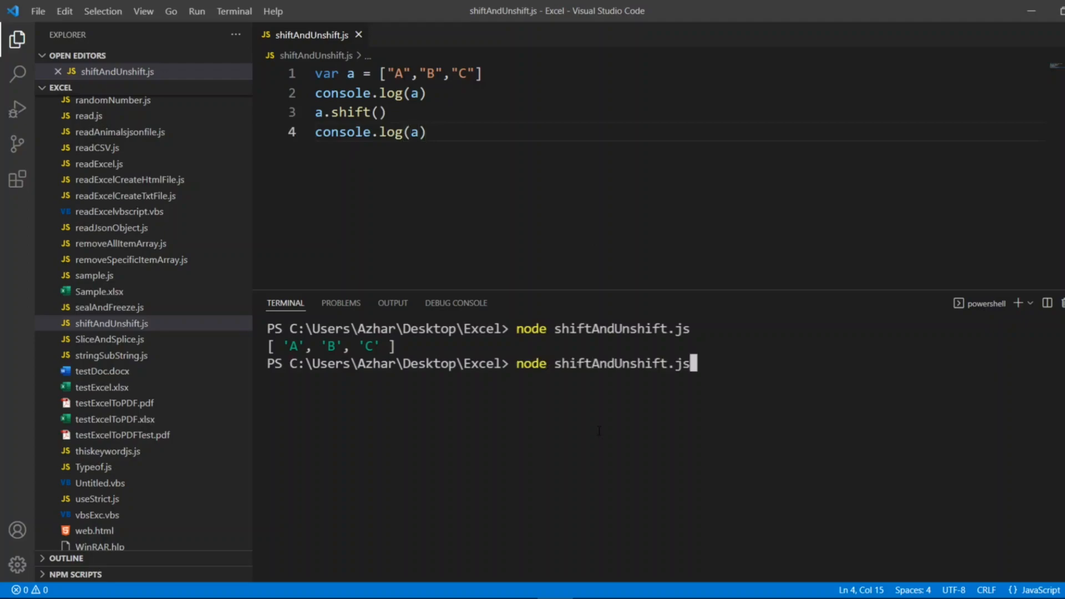
Step: Rerun the script to print [ 'A', 'B', 'C' ] then [ 'B', 'C' ], and select line 2
key("Return")
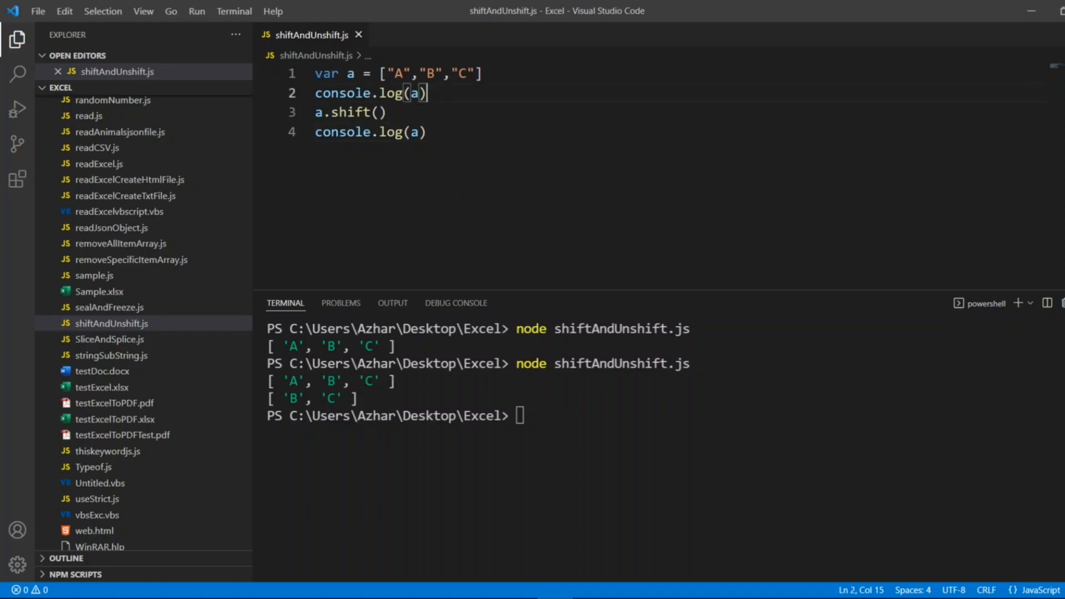
triple_click(370, 93)
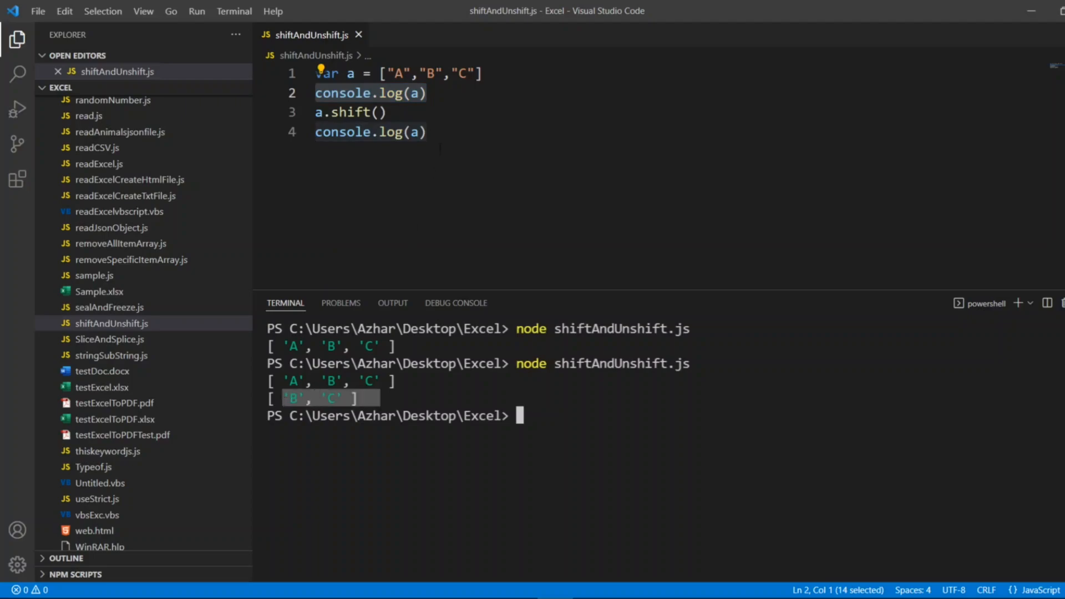
Step: Add an empty a.unshift() call and rerun the script; output stays [ 'B', 'C' ]
key("enter")
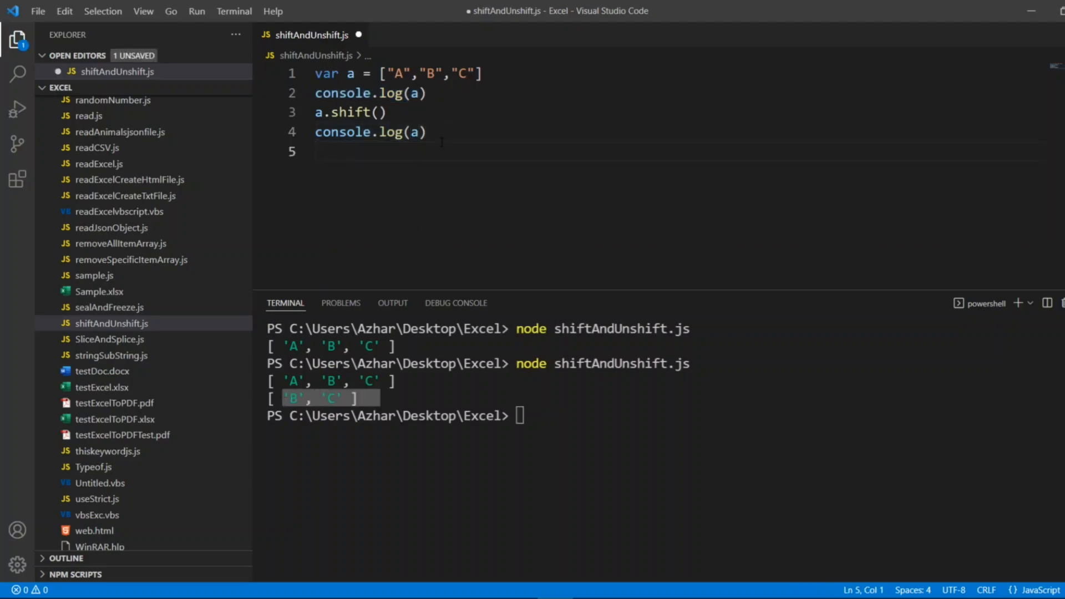
type("a.")
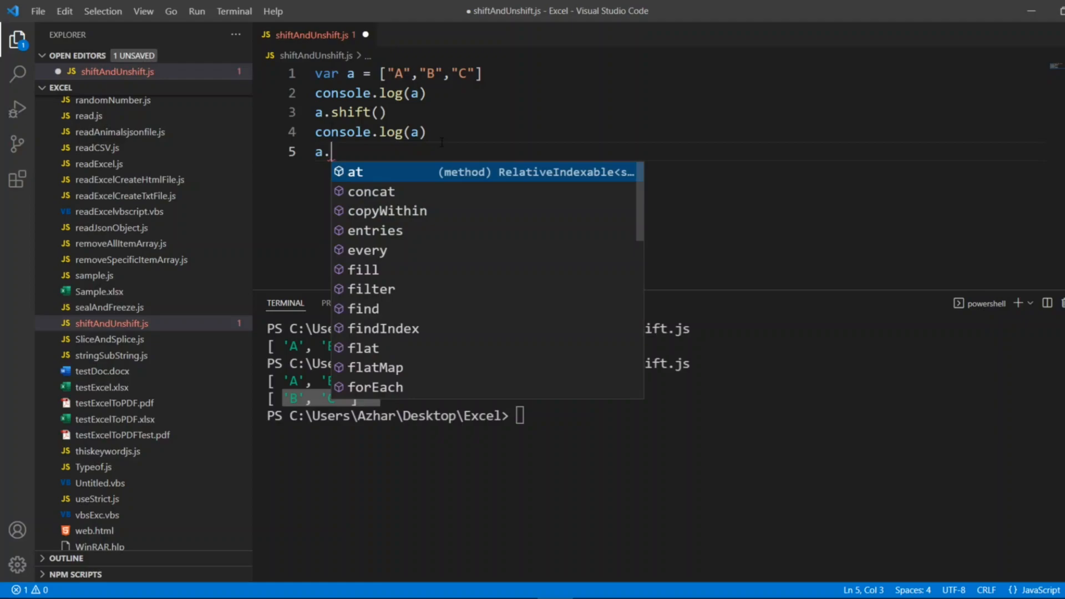
type("unshift")
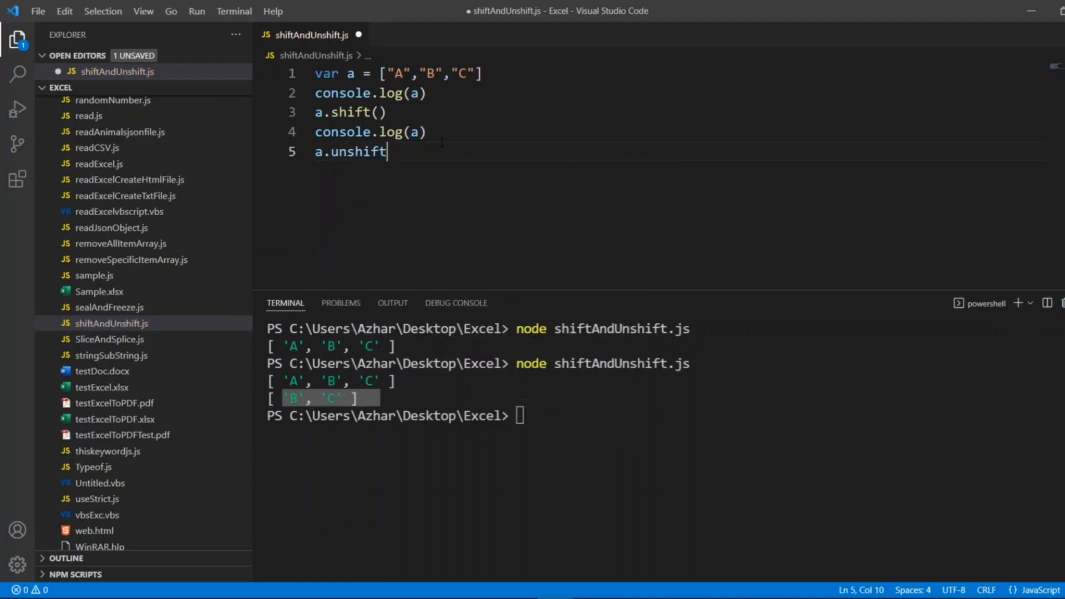
type("()")
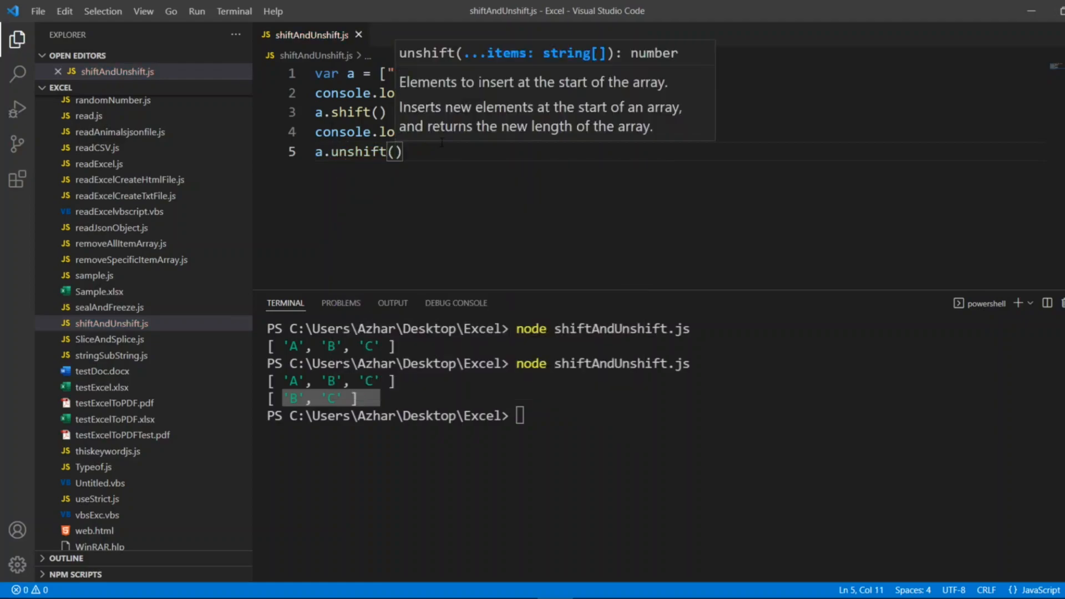
left_click(428, 132)
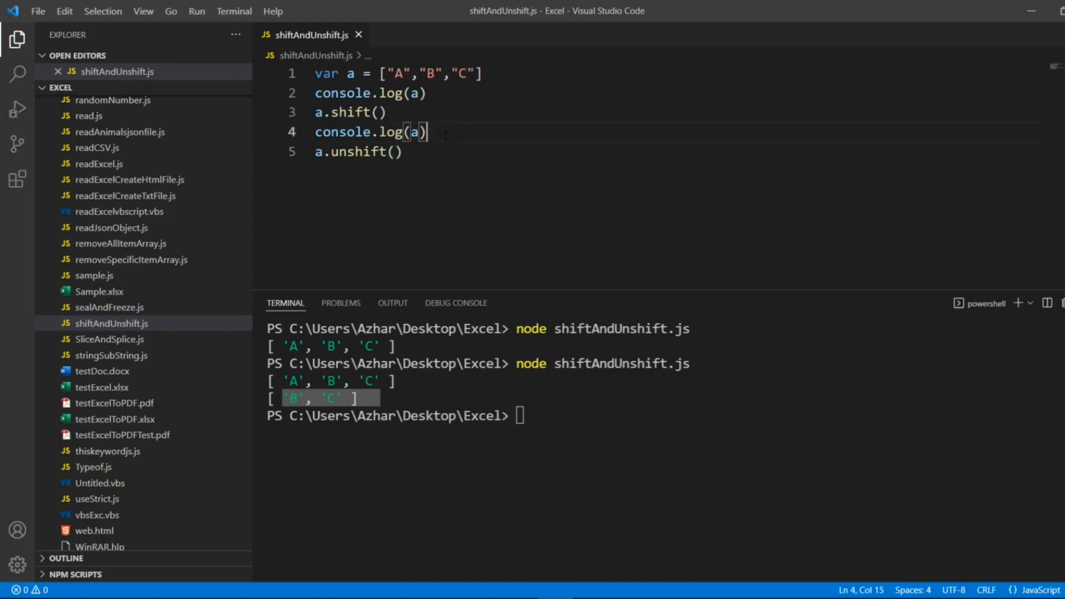
left_click(403, 152)
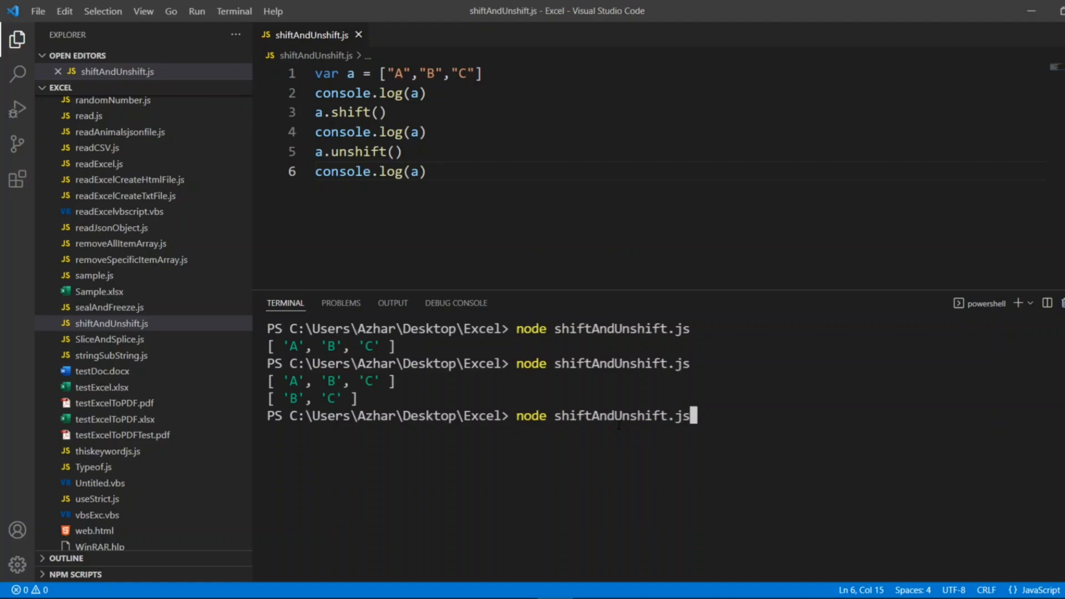
key("Return")
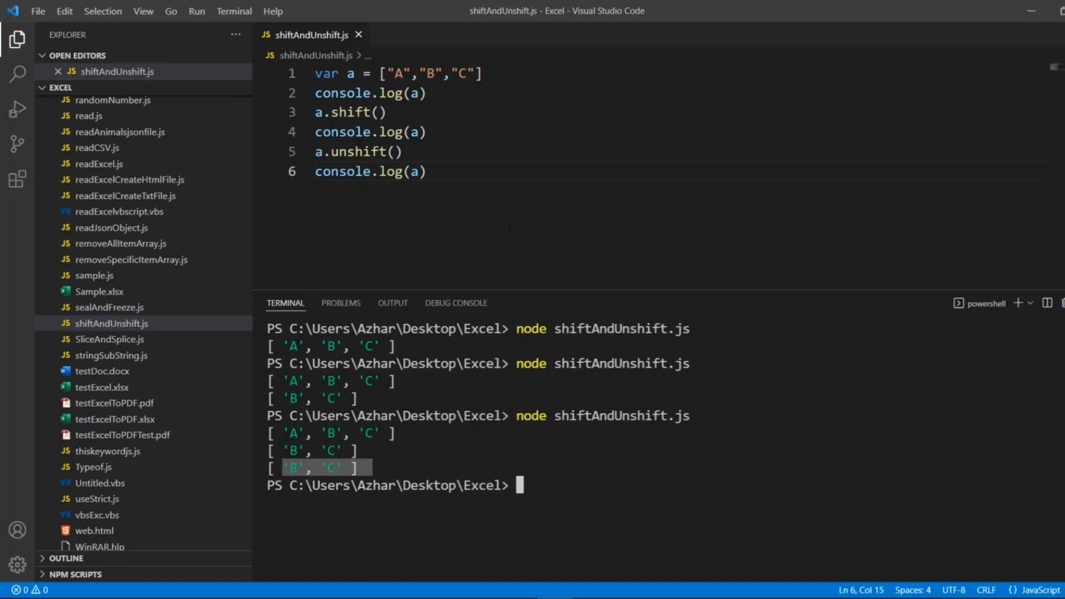
Step: Add a.unshift("D") and another console.log(a) to the script
key("enter")
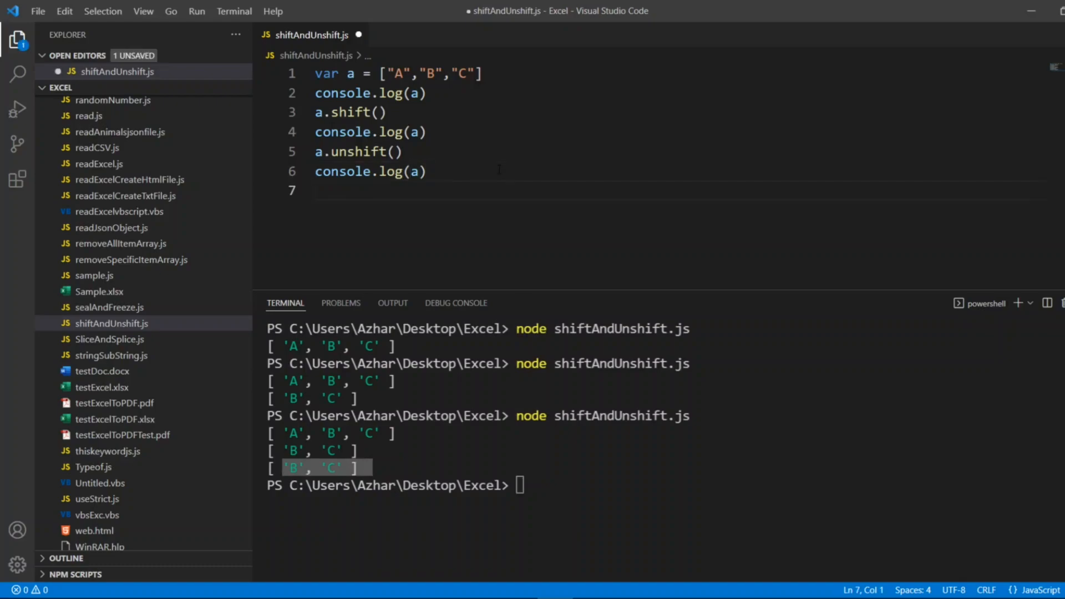
type("a.")
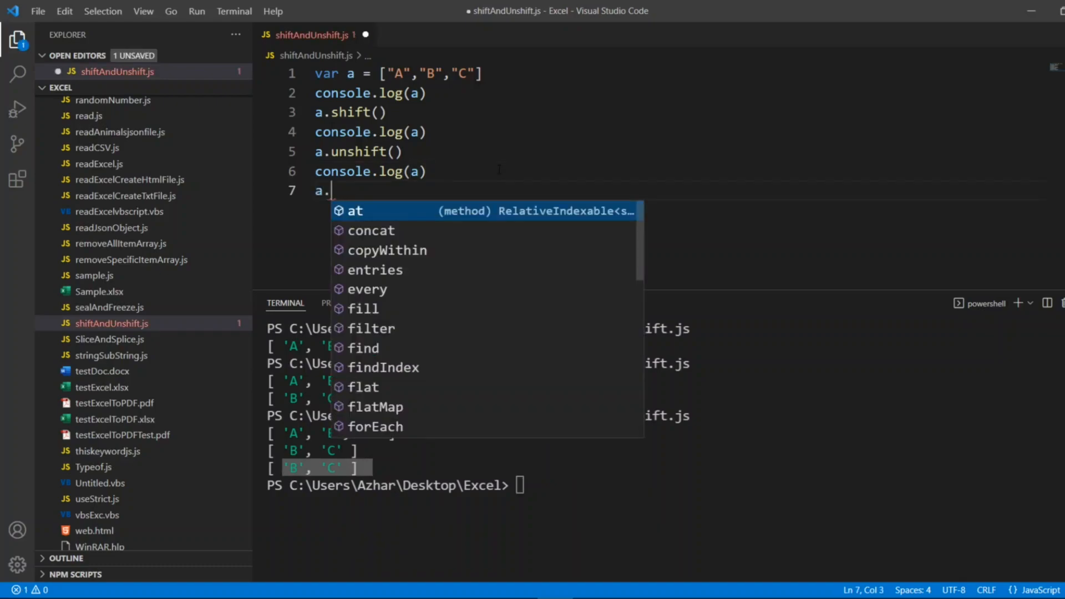
type("unsh")
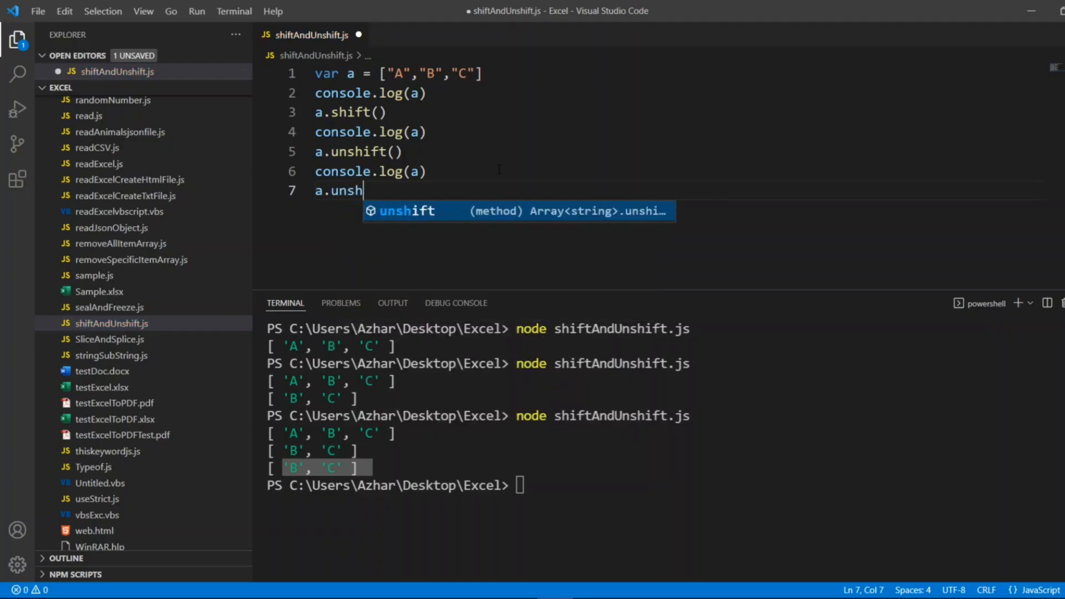
type("ift(\"")
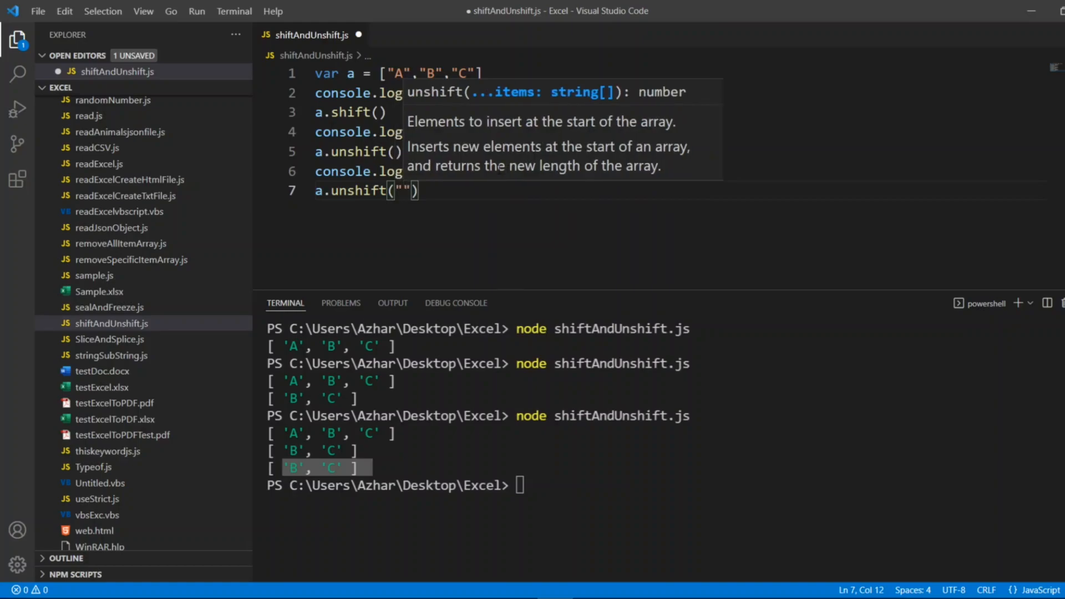
type("D")
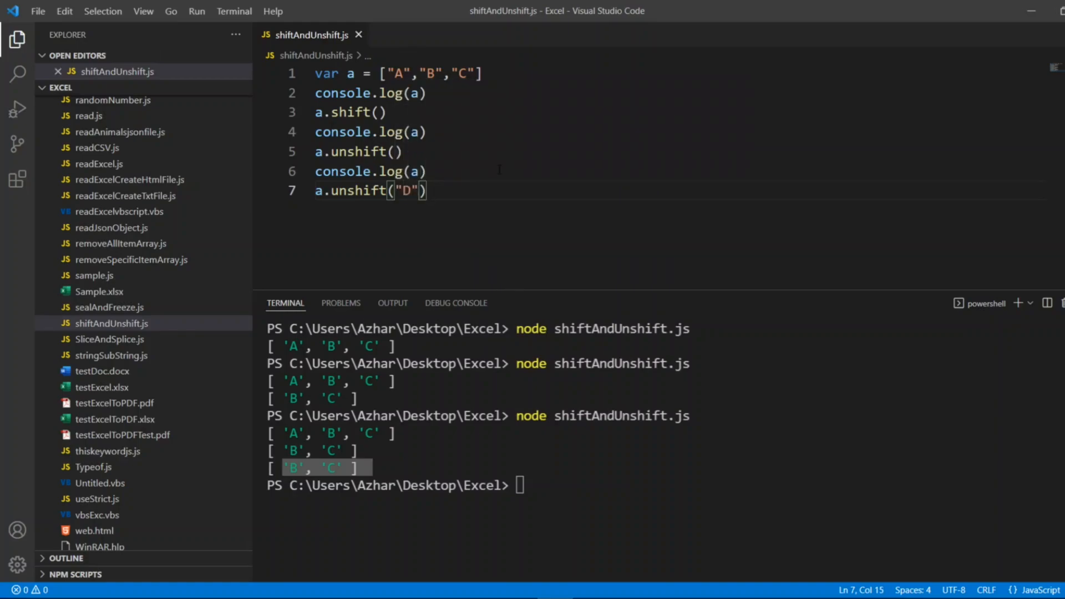
key("enter")
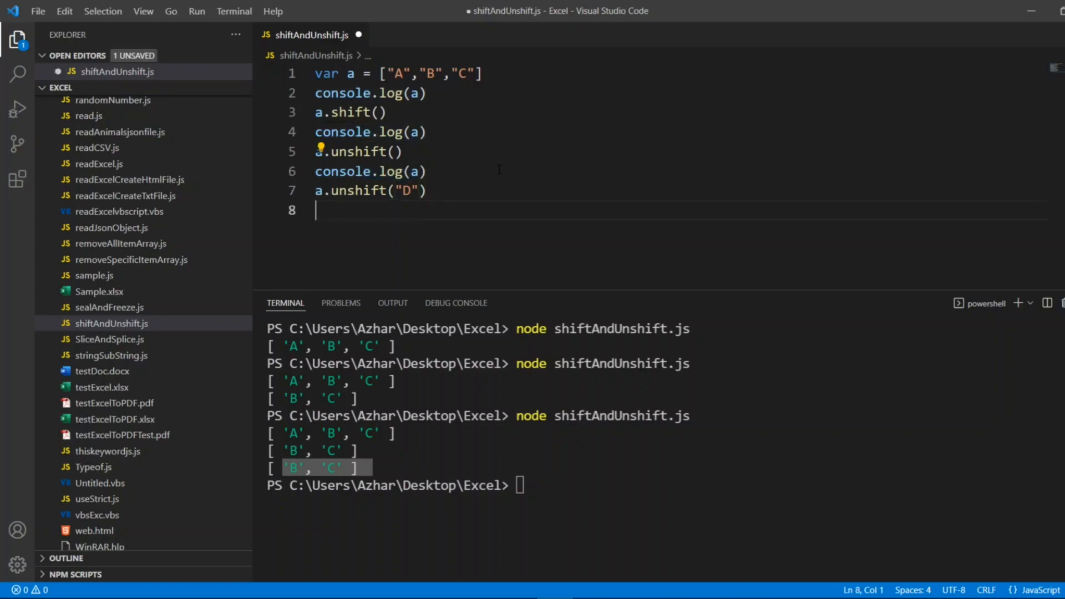
type("console.log(a)")
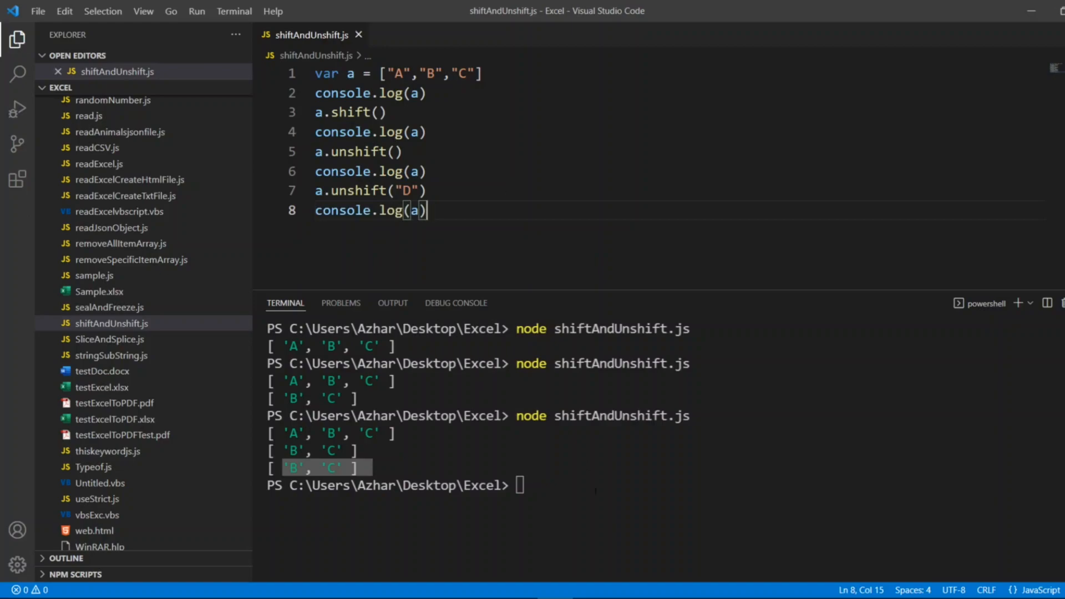
Step: Enter cls and node shiftAndUnshift.js in the terminal to show [ 'D', 'B', 'C' ]
type("cls")
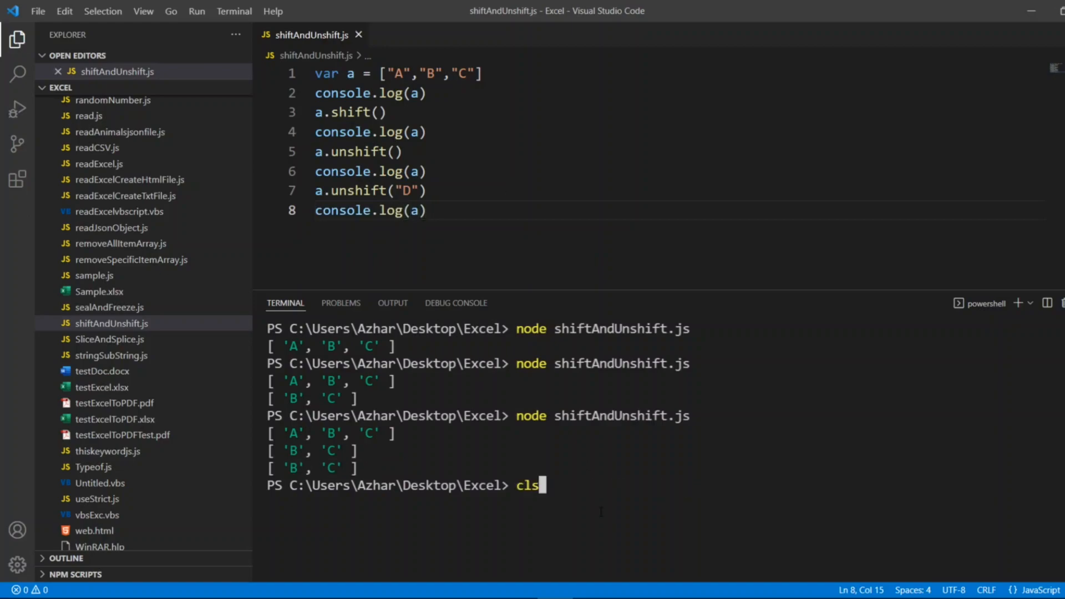
type("node swiftAndUnswift.js")
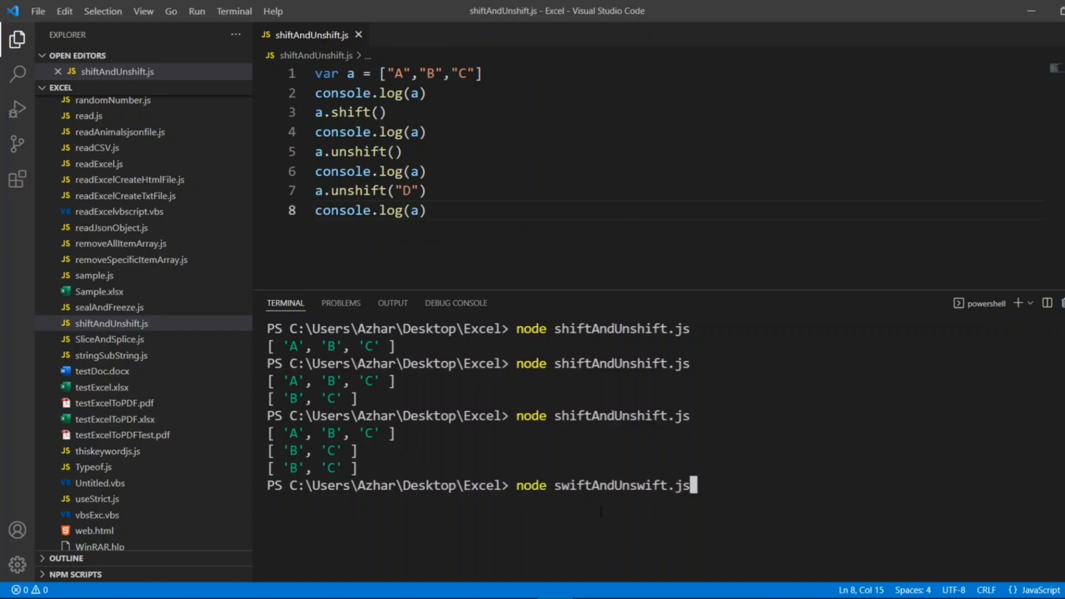
type("shiftAndUnshift.js")
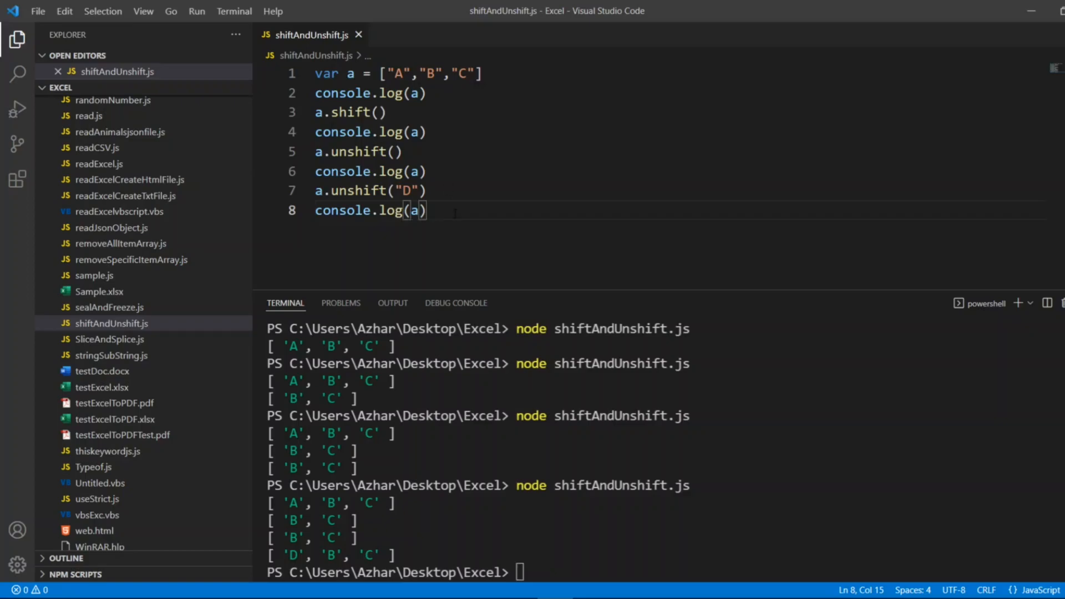
Step: Append a.push("E") and a fifth console.log(a) to the script
key("Return")
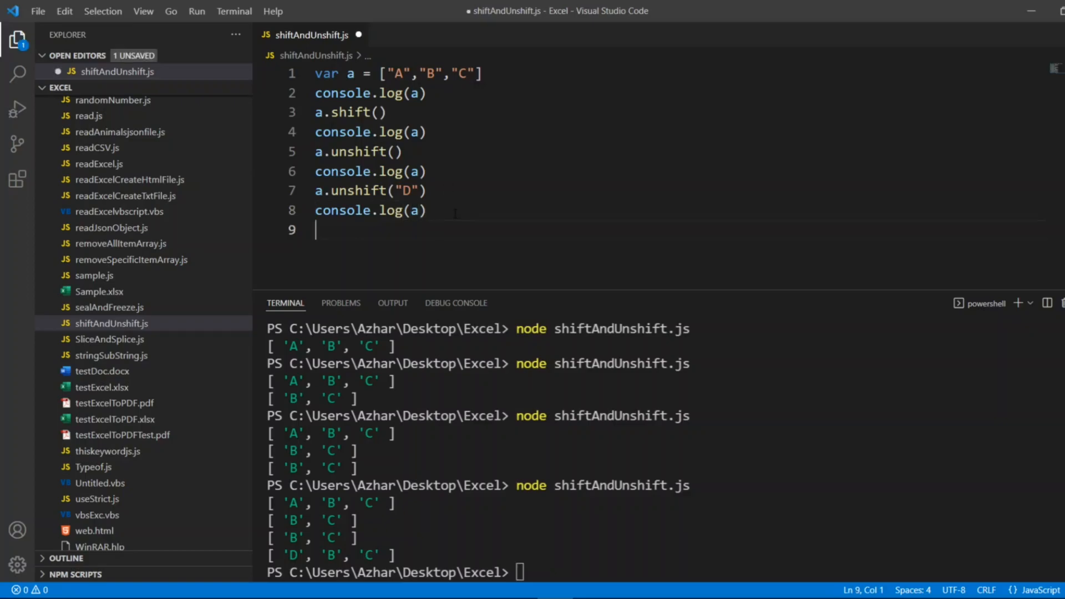
type("a")
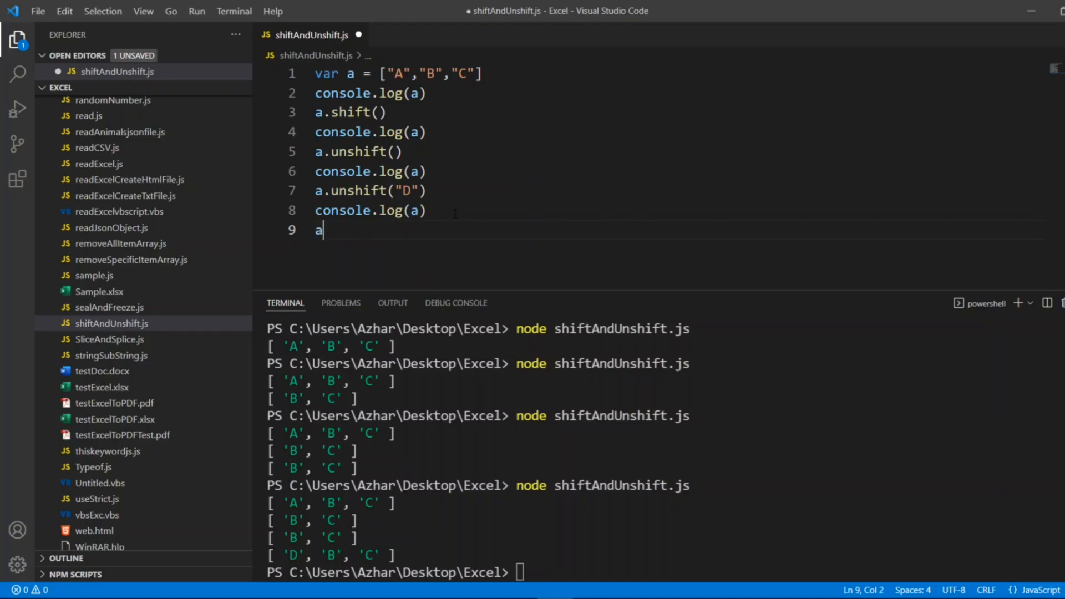
type(".push(E")
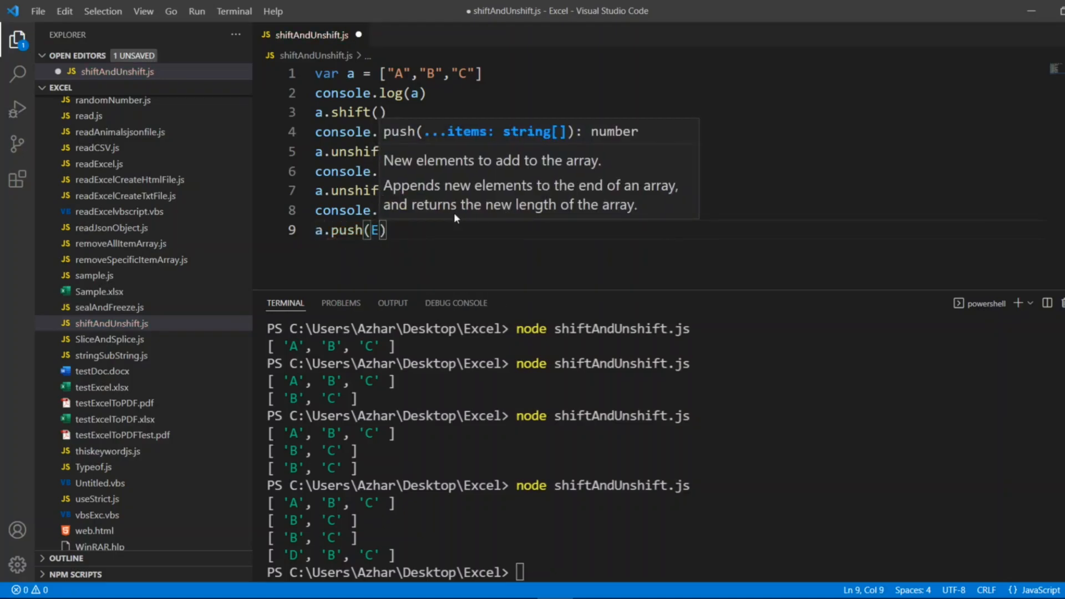
type("\"E\"")
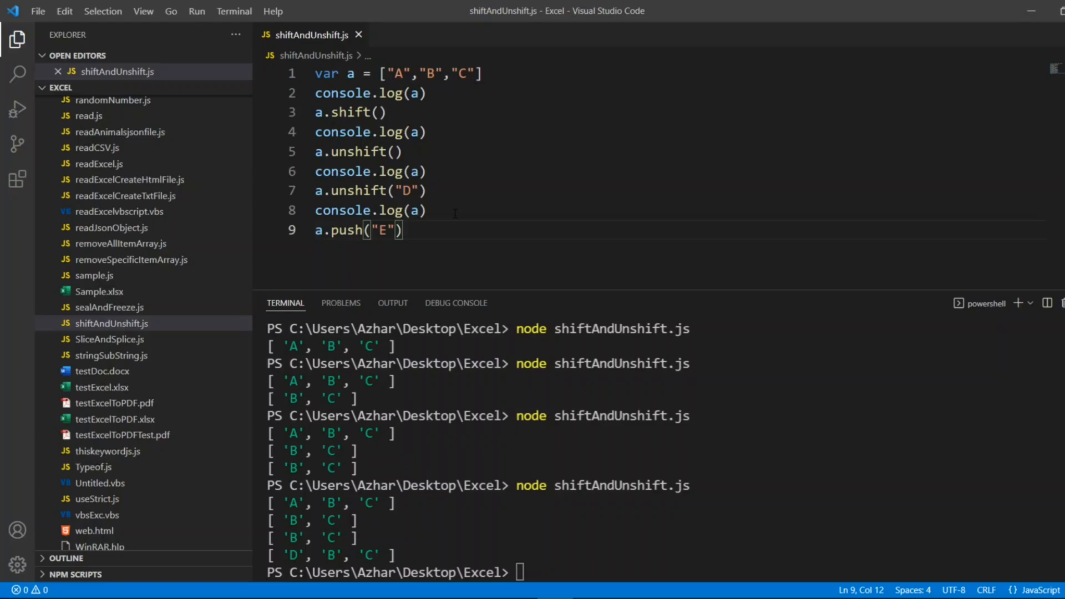
key("Enter")
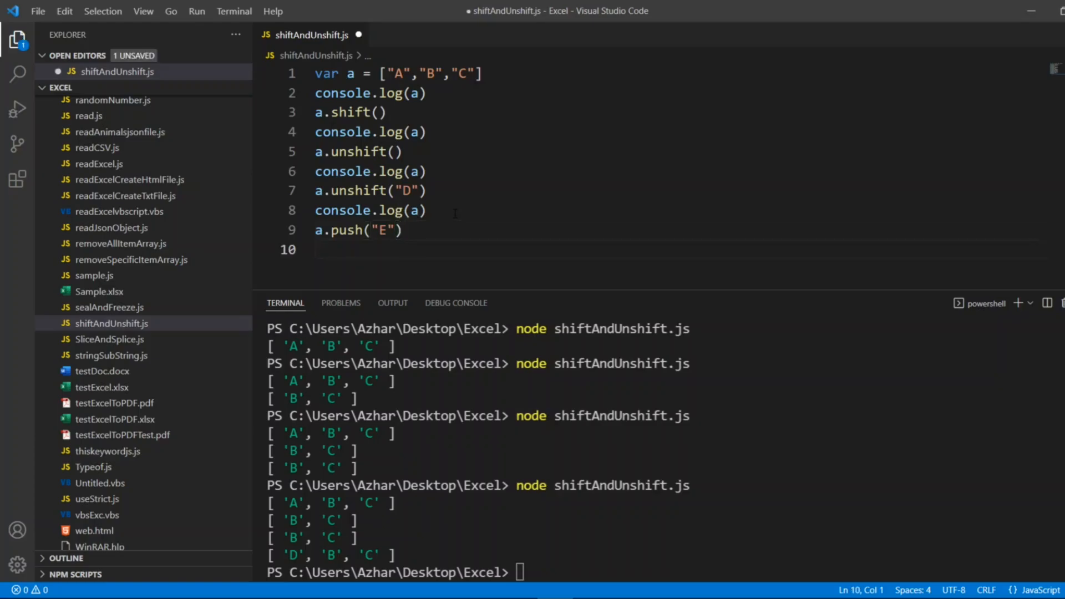
type("console.log(")
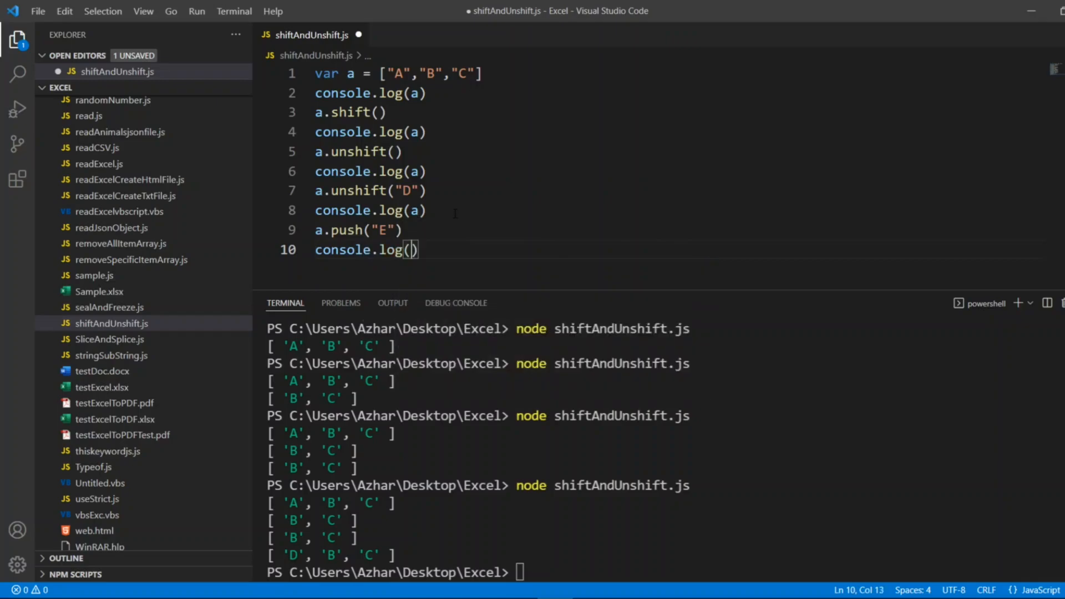
type("\"\"")
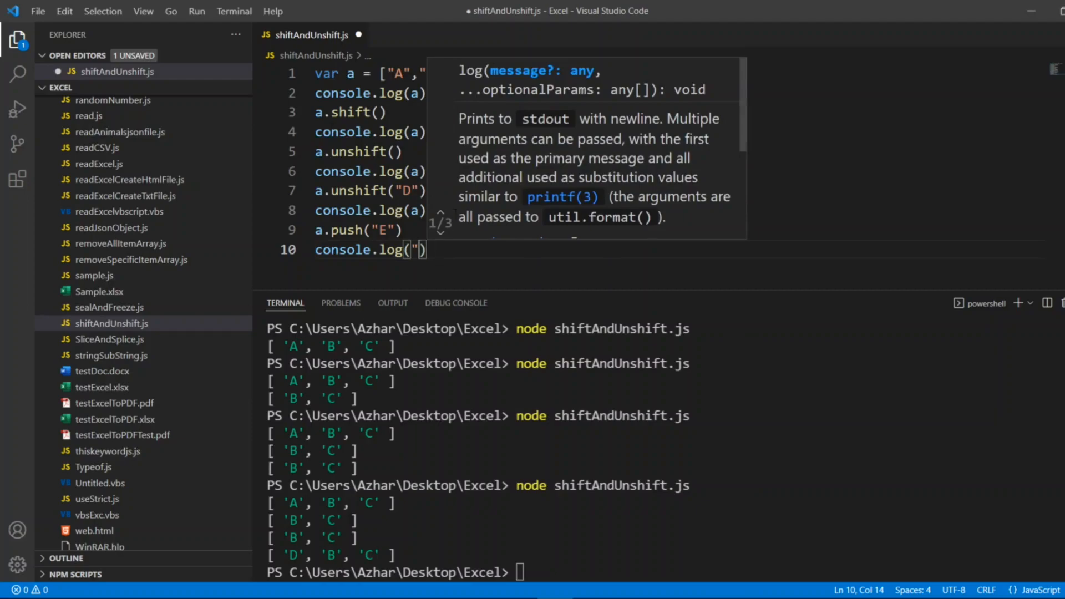
type("a")
left_click(662, 573)
type("CLS")
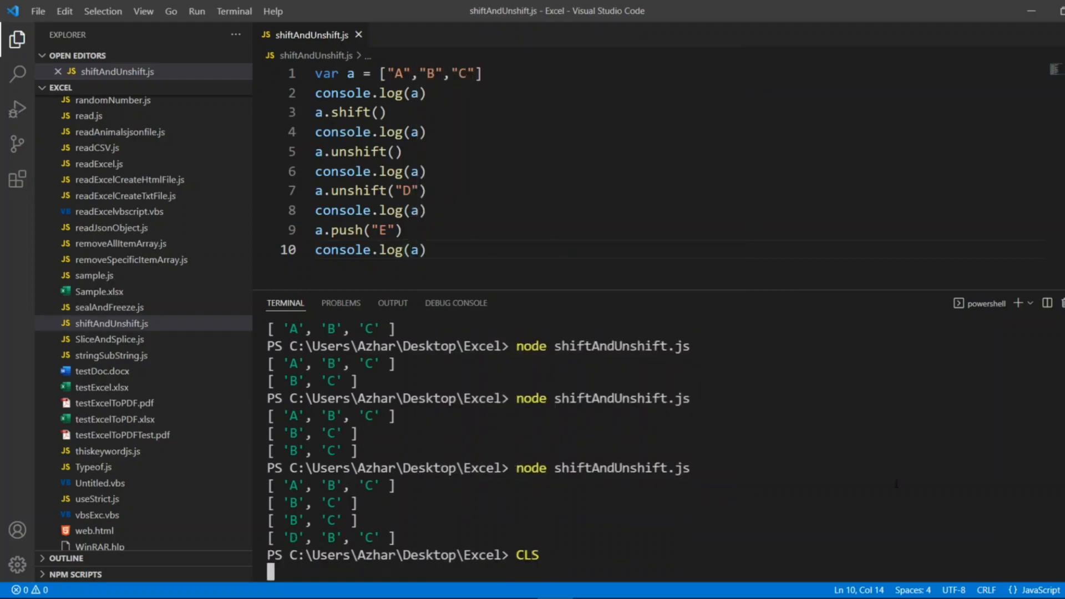
Step: Clear the terminal with cls and rerun node shiftAndUnshift.js
key("Return")
type("node shiftAndUnshift.js")
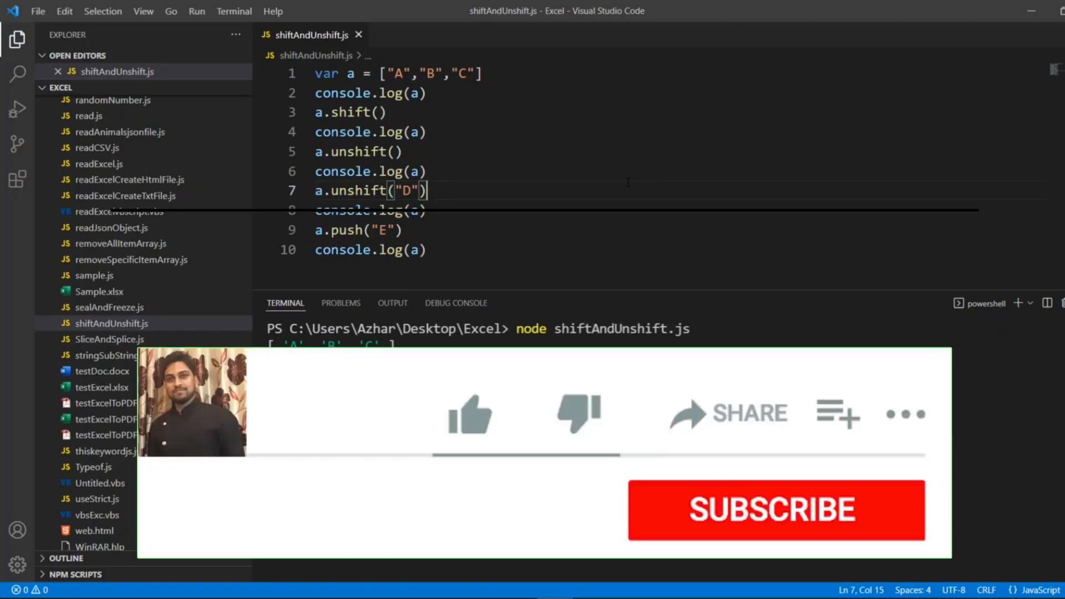
left_click(468, 413)
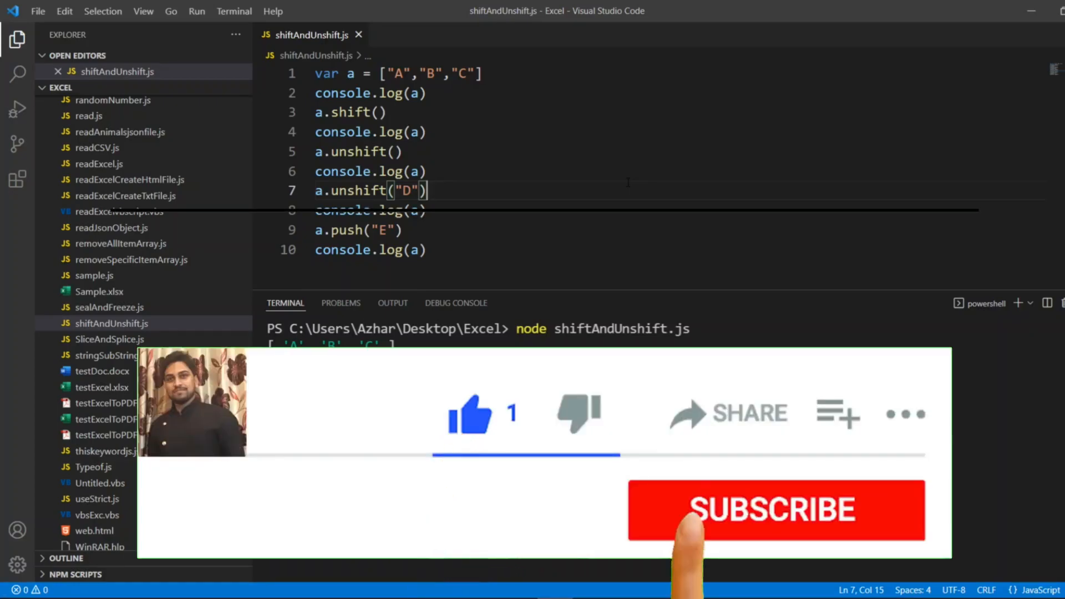
left_click(775, 509)
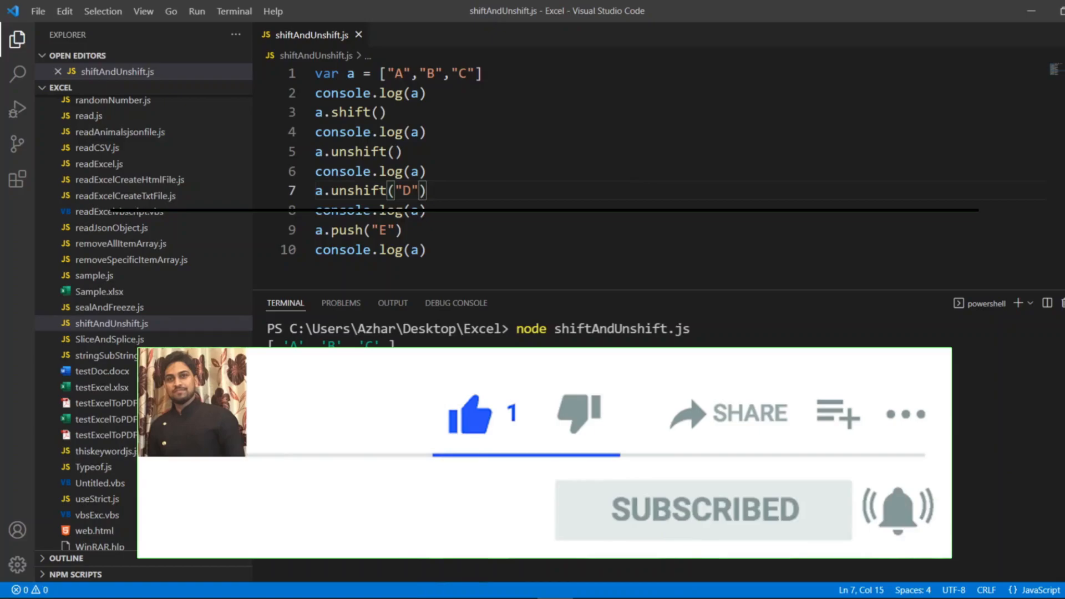